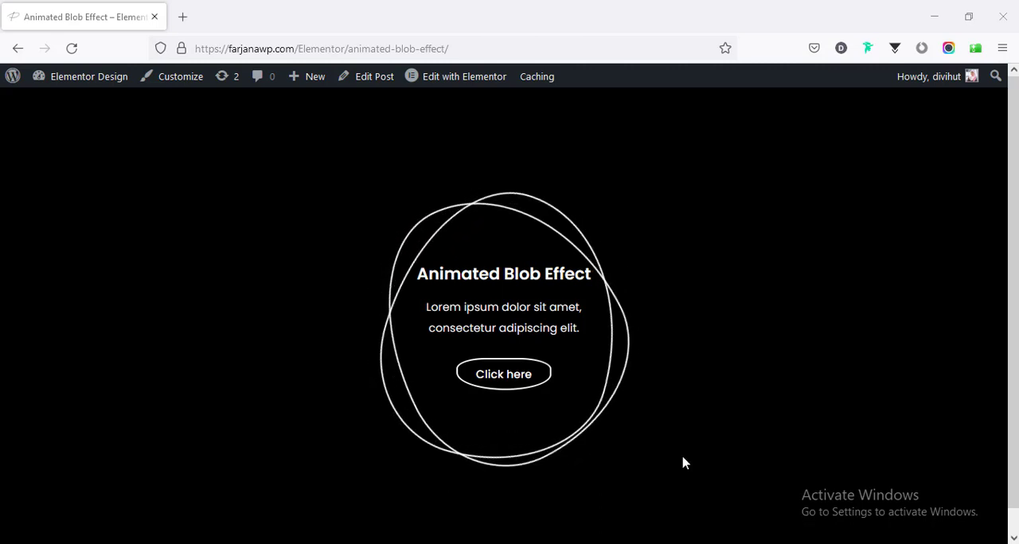
pyautogui.moveTo(682, 462)
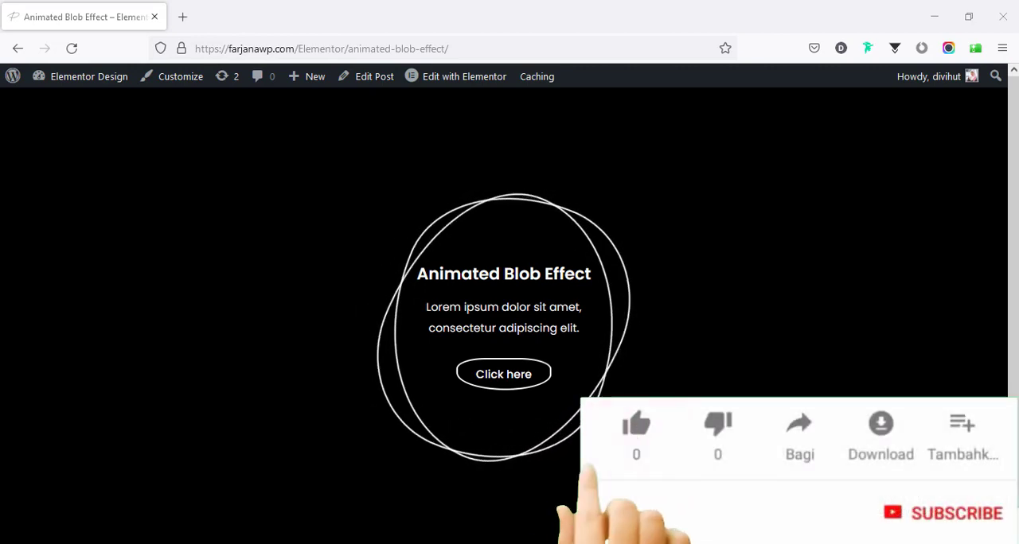
# - Add a new section with three equal columns in the Elementor editor
pyautogui.click(637, 425)
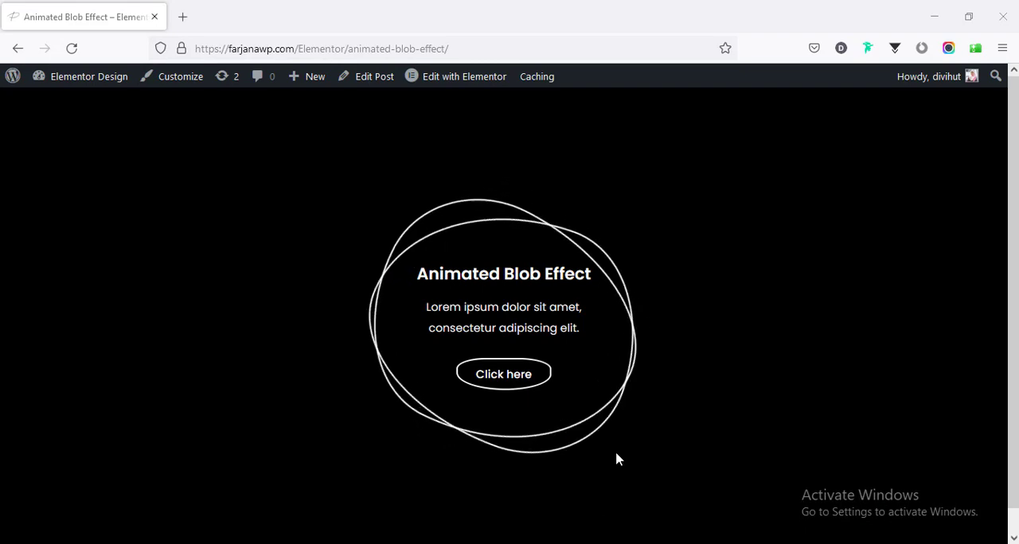
pyautogui.click(465, 76)
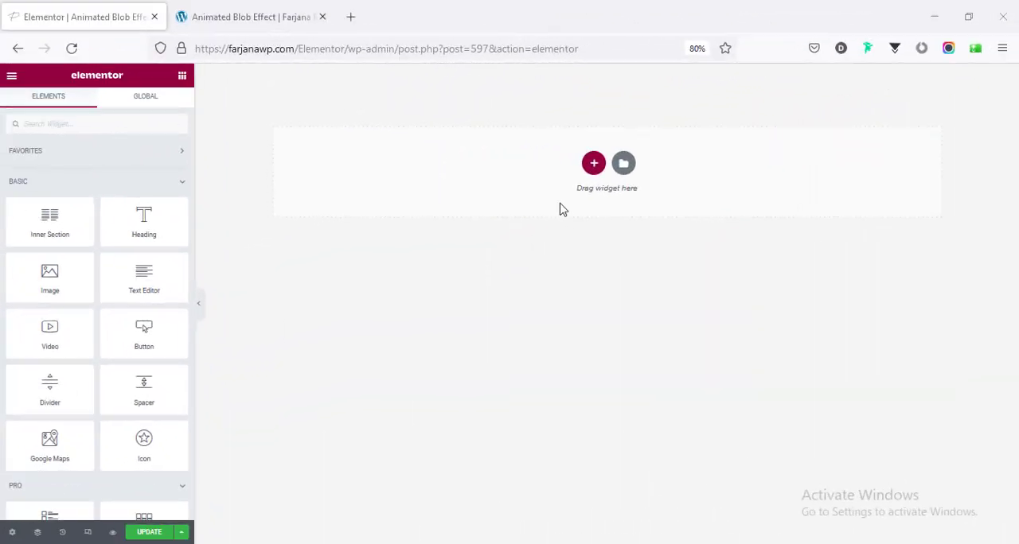
pyautogui.click(593, 164)
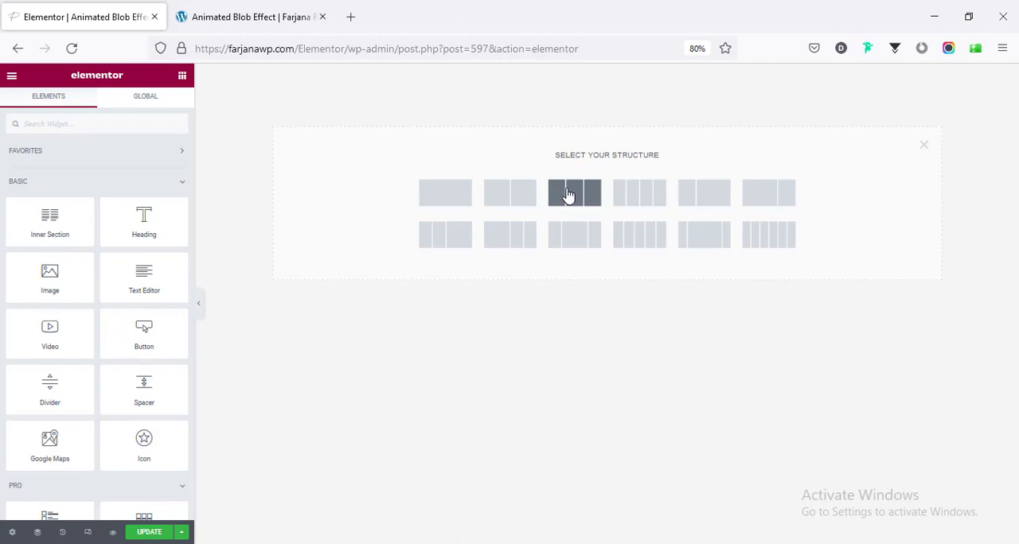
pyautogui.click(573, 193)
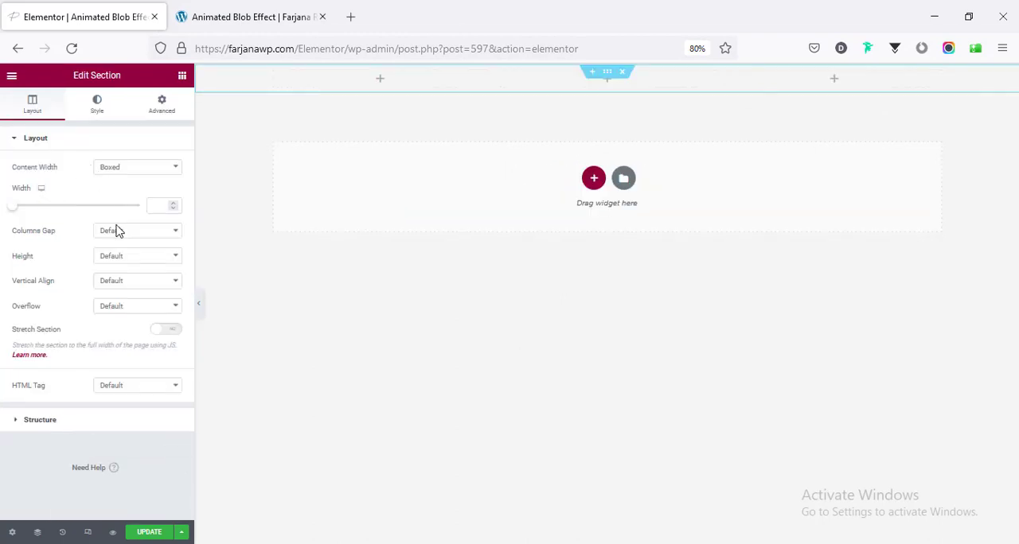
# - Set the section height to Fit To Screen and reach its classic background colour settings
pyautogui.click(137, 254)
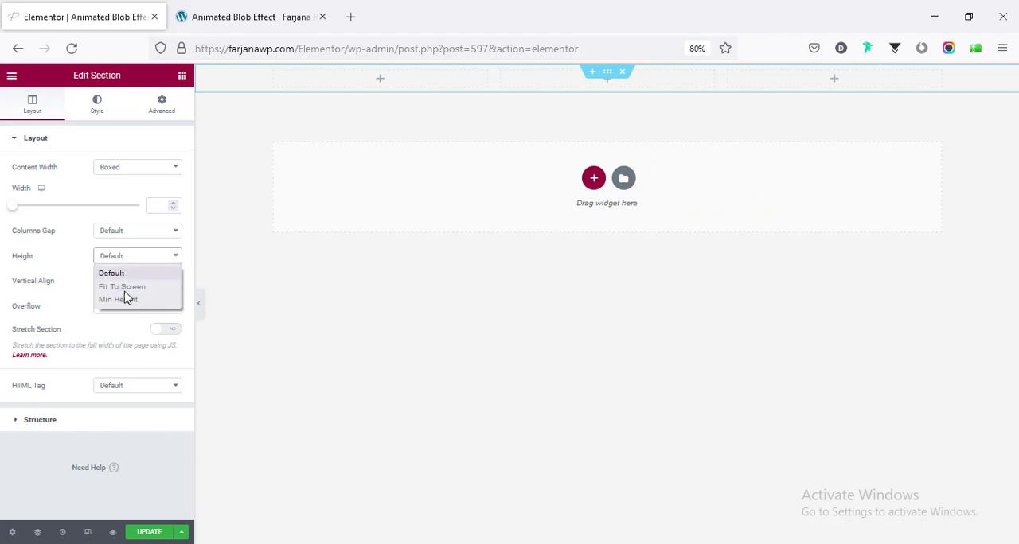
pyautogui.click(121, 287)
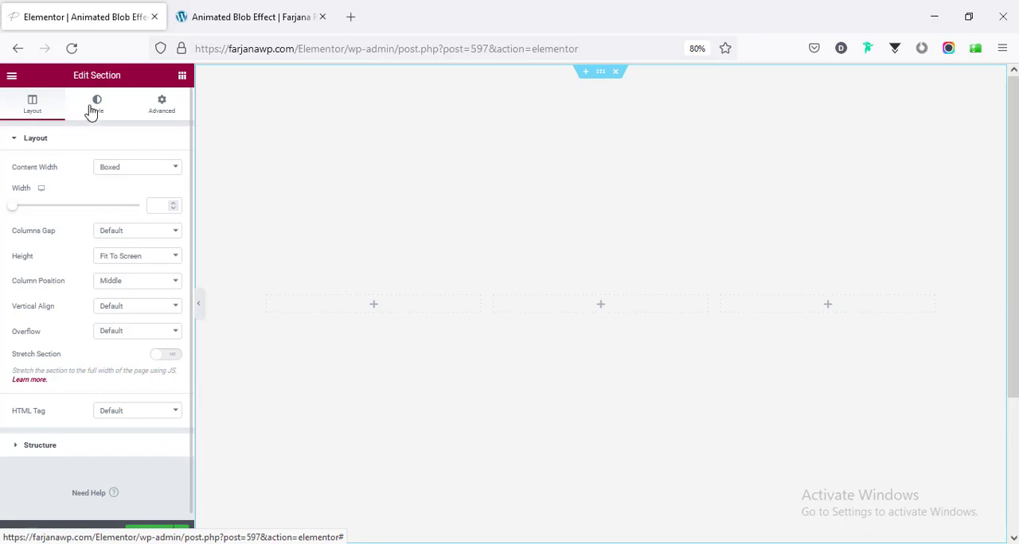
pyautogui.click(95, 105)
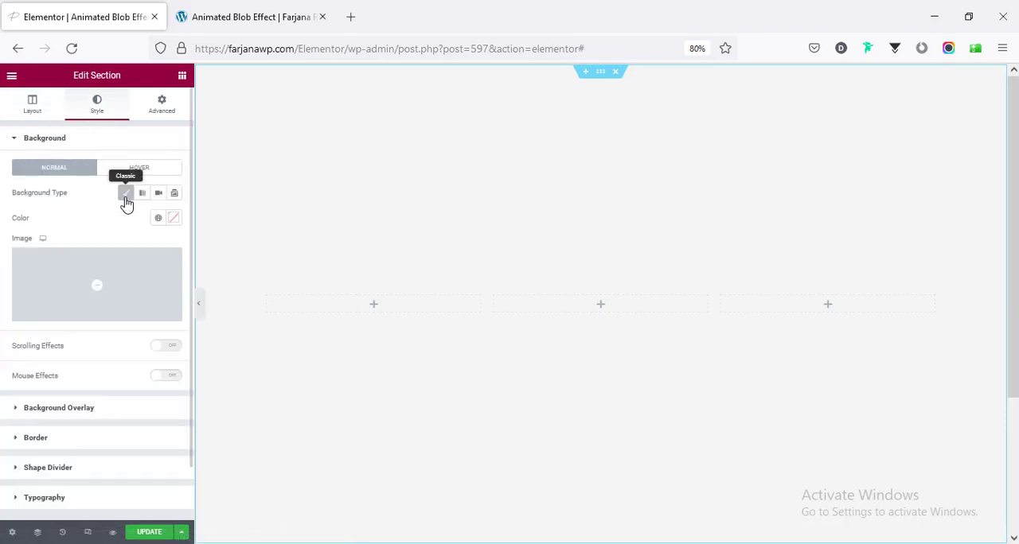
pyautogui.click(158, 216)
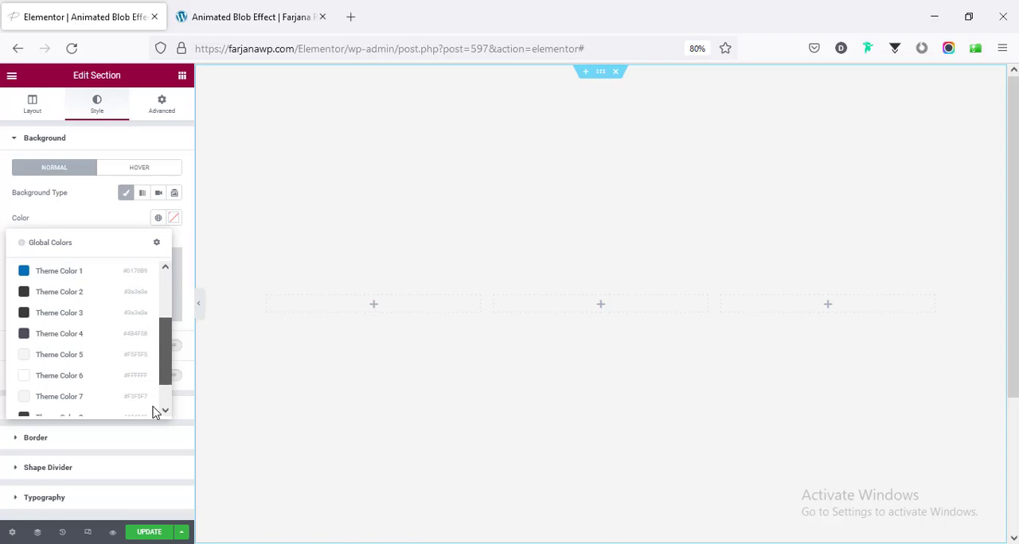
pyautogui.scroll(-3)
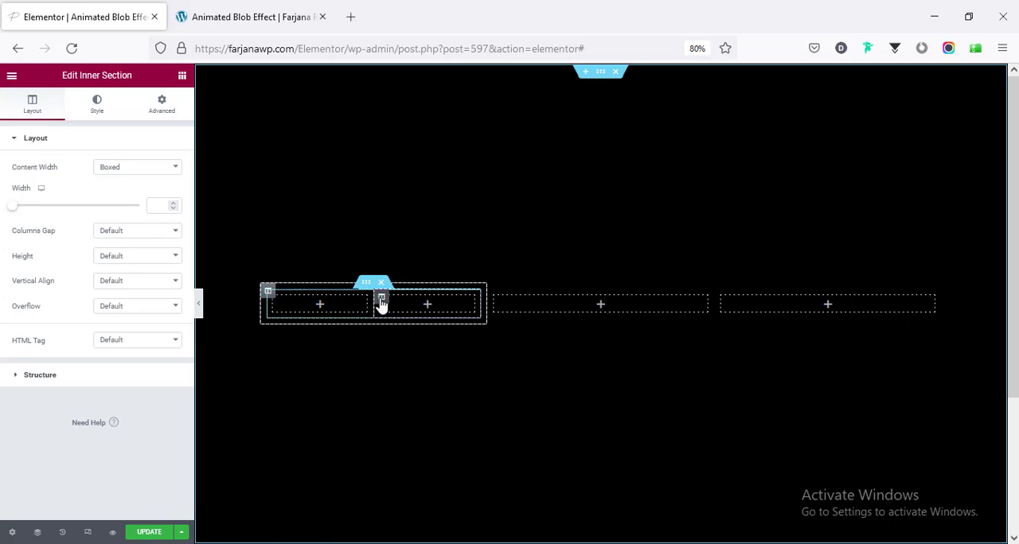
# - Remove the inner section's extra column and place Heading and Text Editor widgets inside it
pyautogui.rightClick(381, 303)
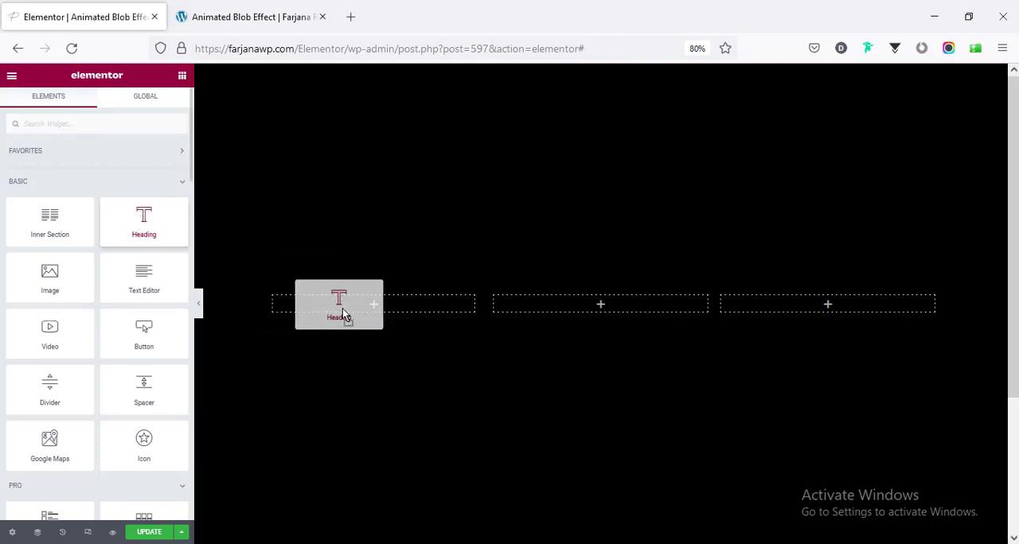
pyautogui.click(338, 304)
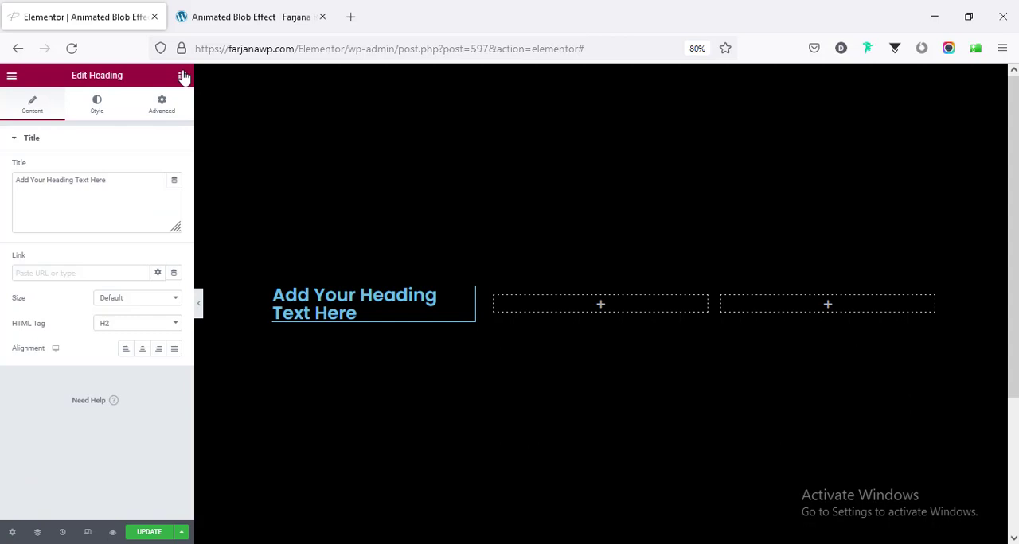
pyautogui.click(185, 77)
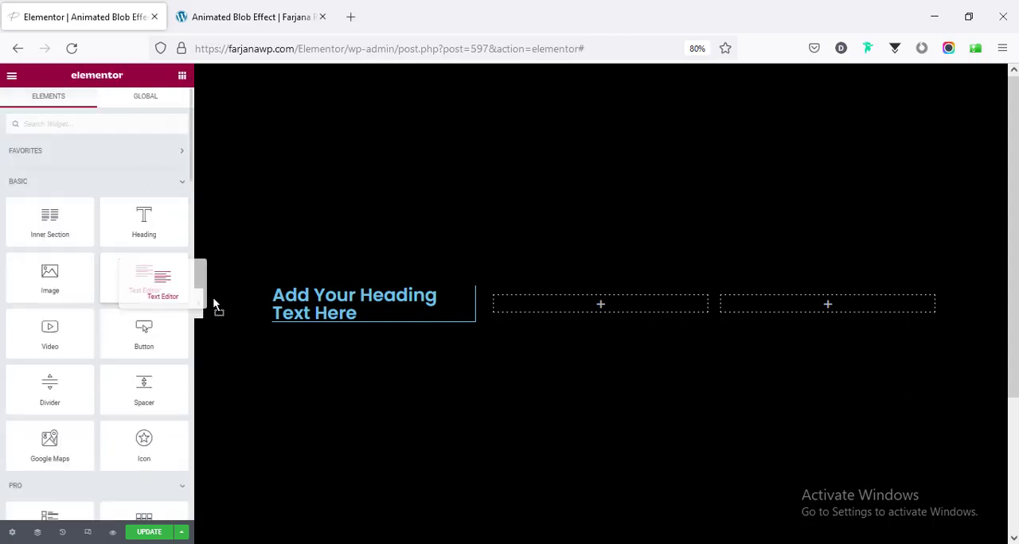
pyautogui.click(353, 304)
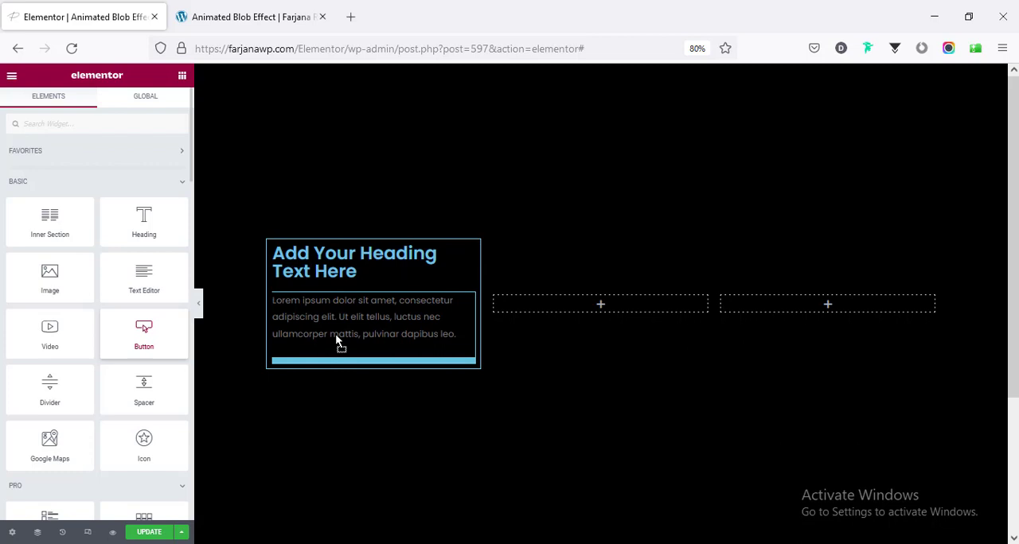
# - Add a Button widget below the paragraph in the first column
pyautogui.click(372, 360)
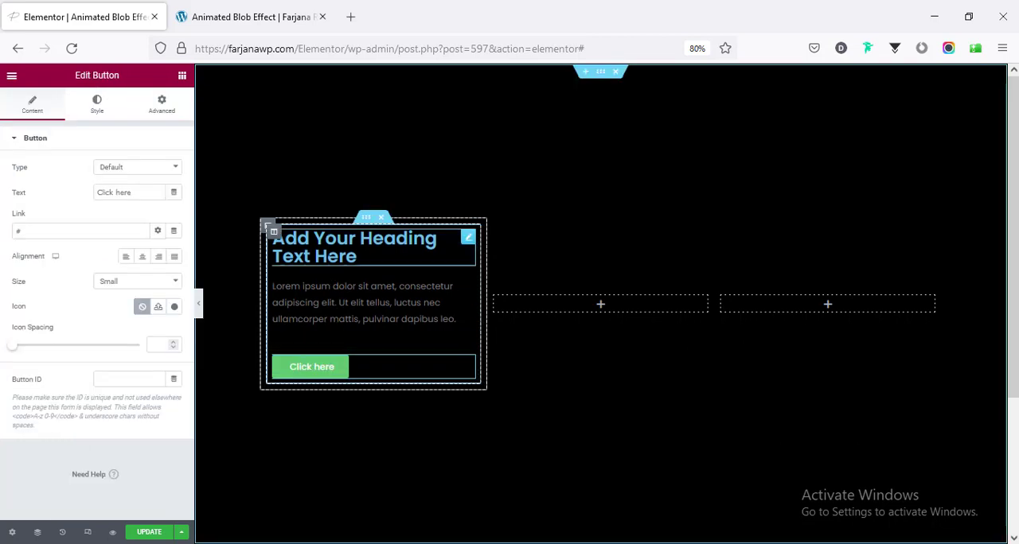
pyautogui.moveTo(356, 272)
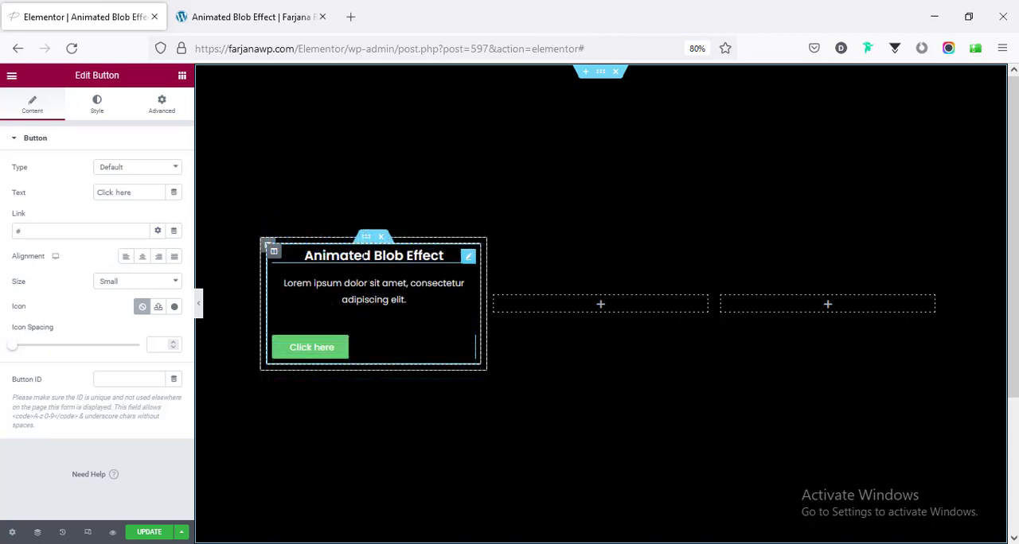
pyautogui.moveTo(358, 350)
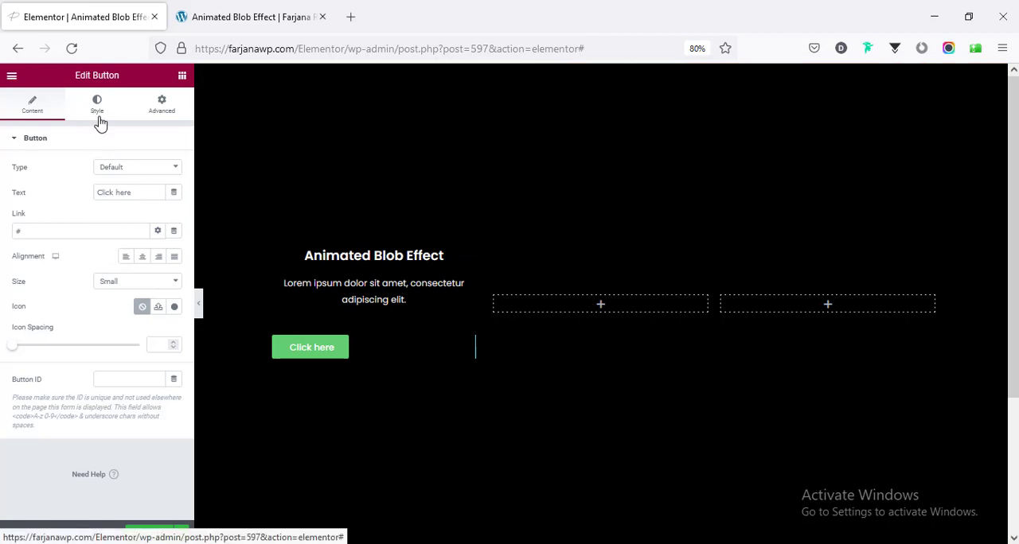
# - Make the button background transparent and give it a solid 2px border
pyautogui.click(95, 103)
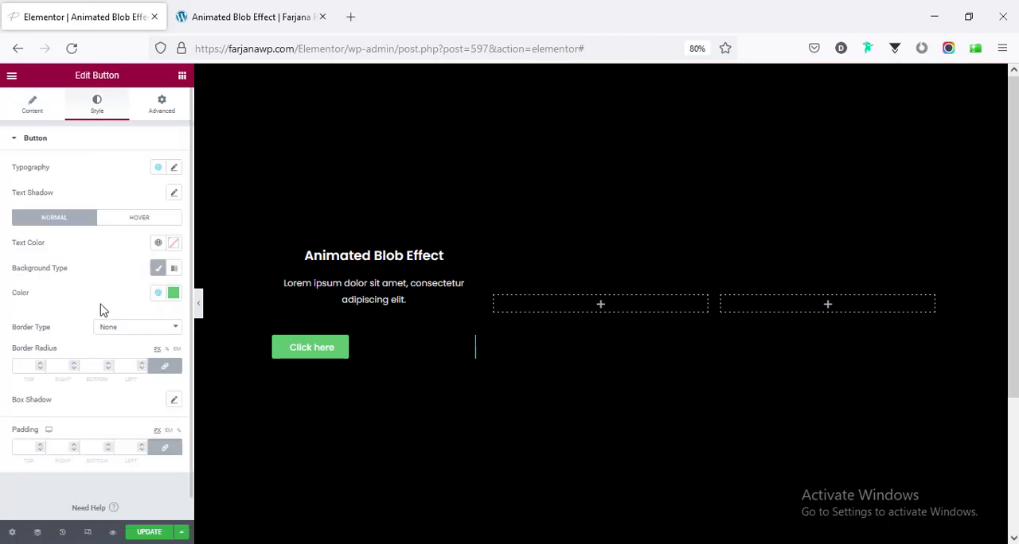
pyautogui.click(173, 293)
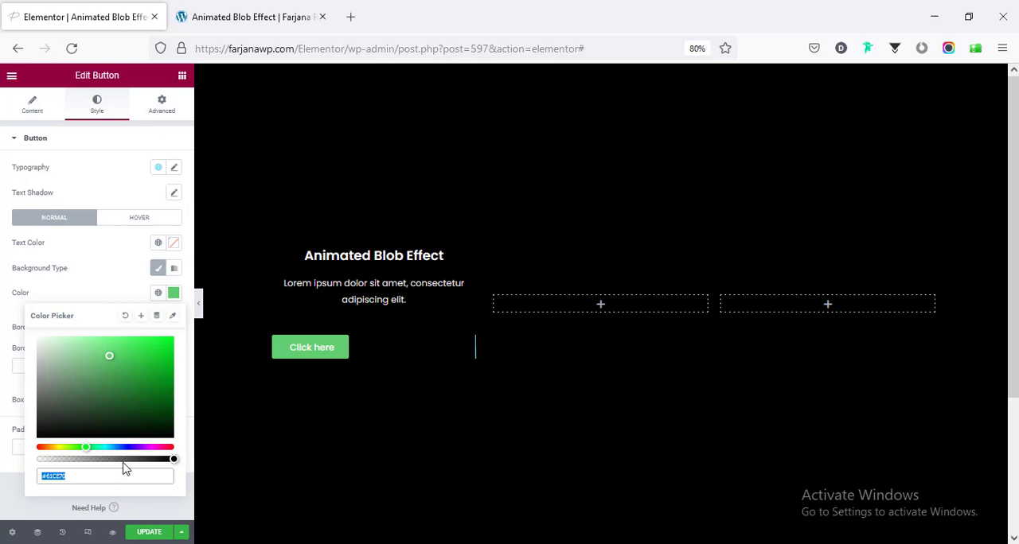
pyautogui.moveTo(174, 459); pyautogui.dragTo(49, 459)
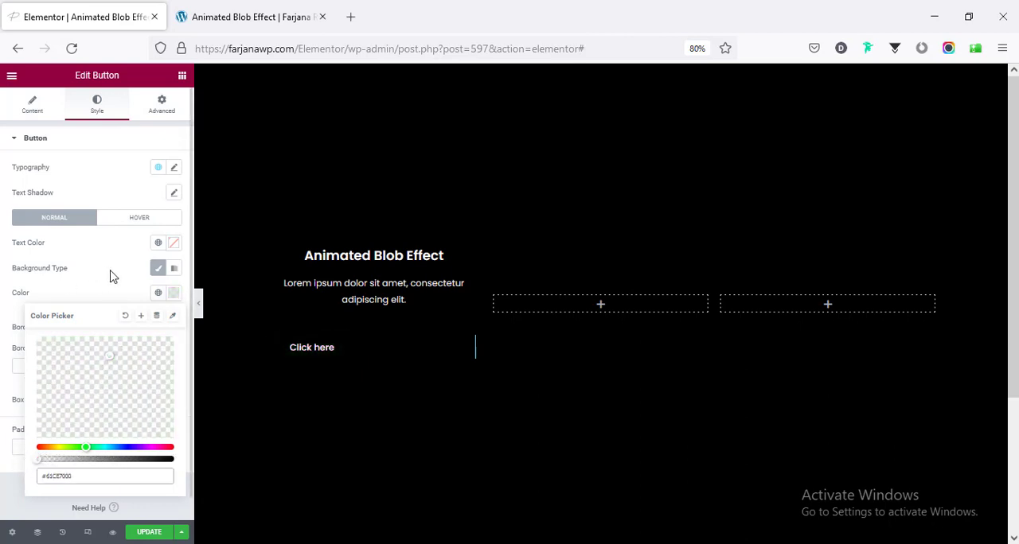
pyautogui.click(135, 328)
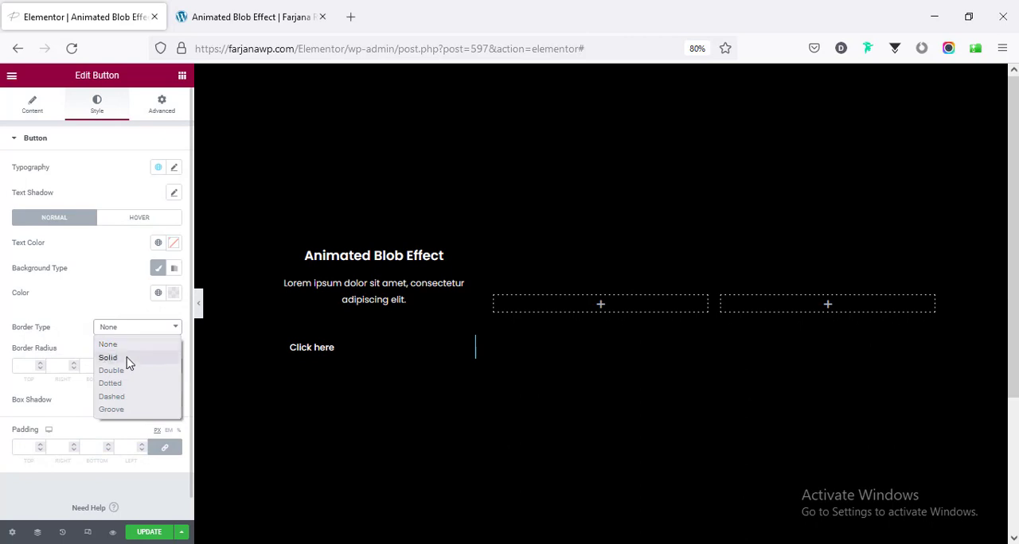
pyautogui.click(108, 356)
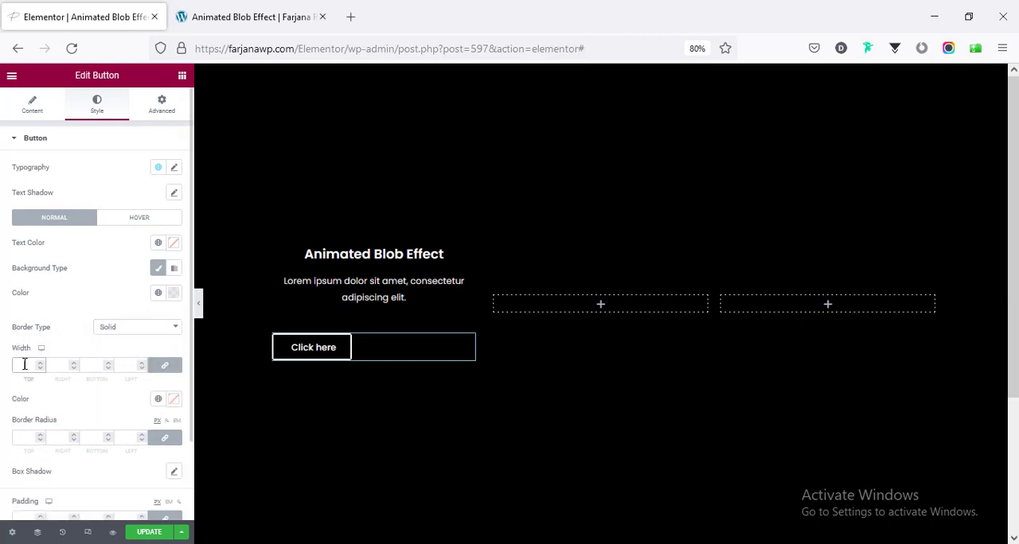
pyautogui.write('2')
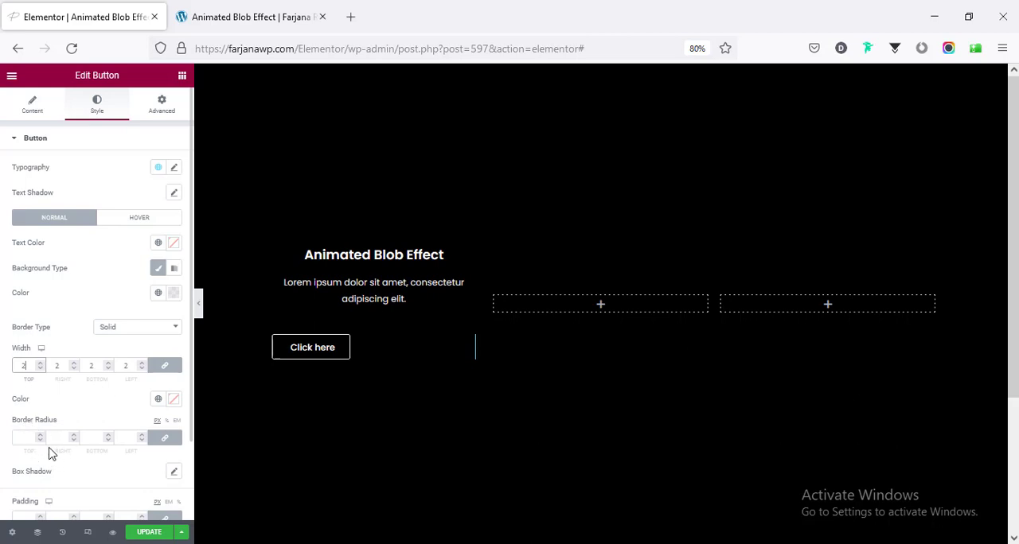
pyautogui.moveTo(133, 401)
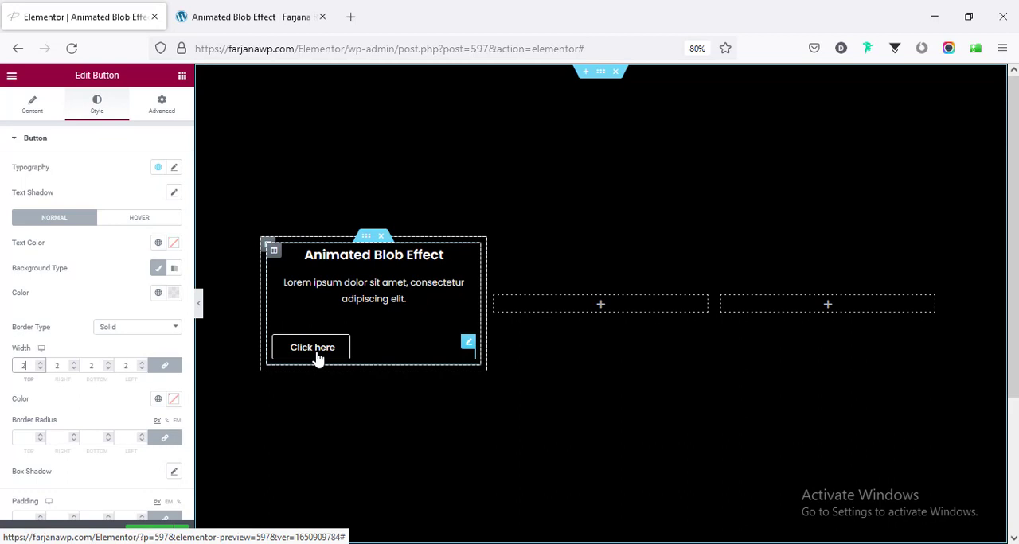
pyautogui.moveTo(293, 363)
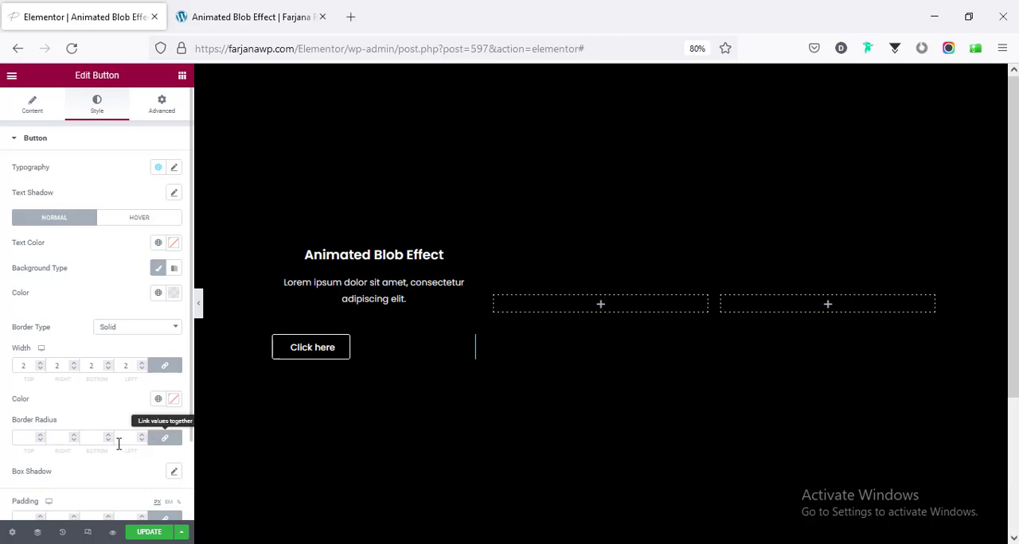
# - Unlink the border radius and enter uneven corner values from 35 to 59 for a blob outline
pyautogui.click(25, 438)
pyautogui.write('0')
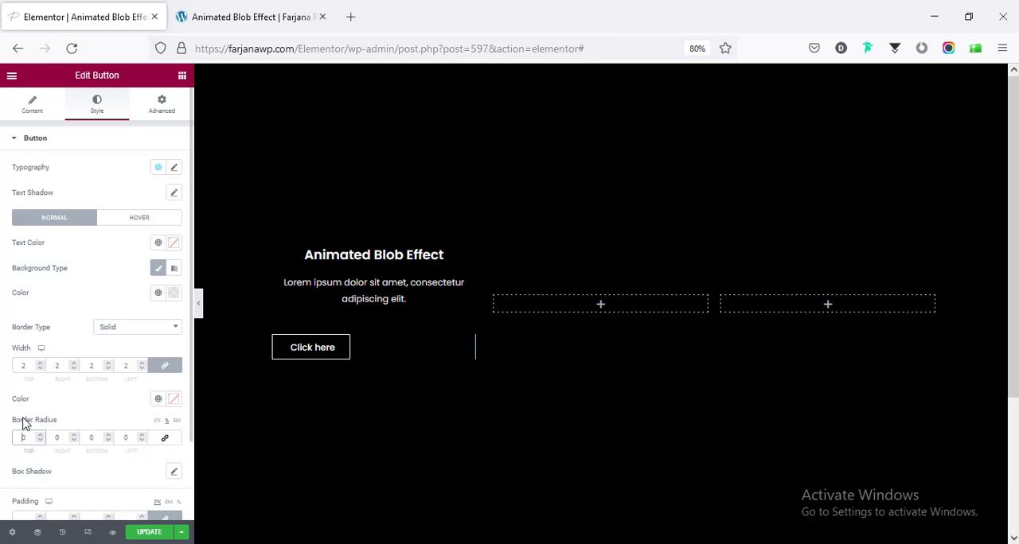
pyautogui.write('35')
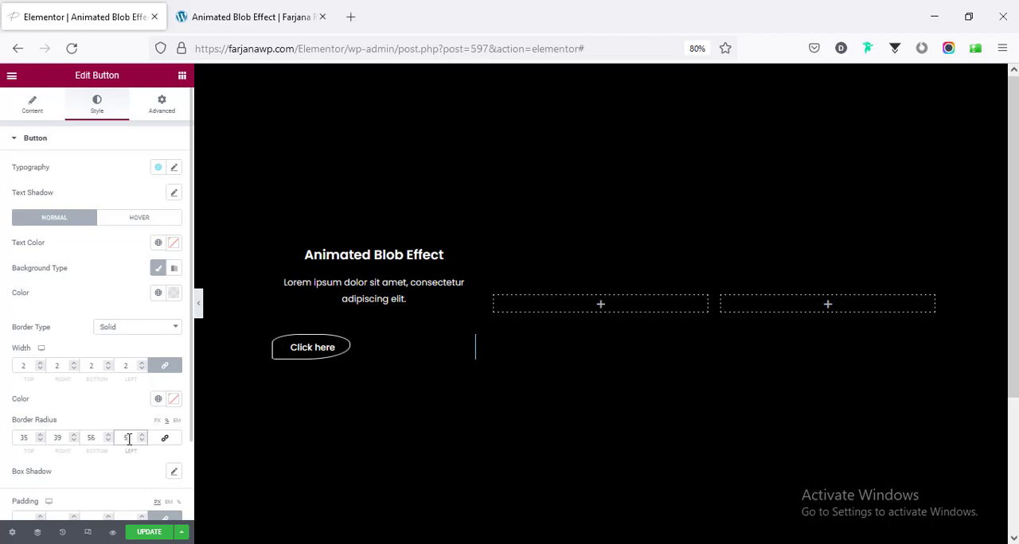
pyautogui.write('59')
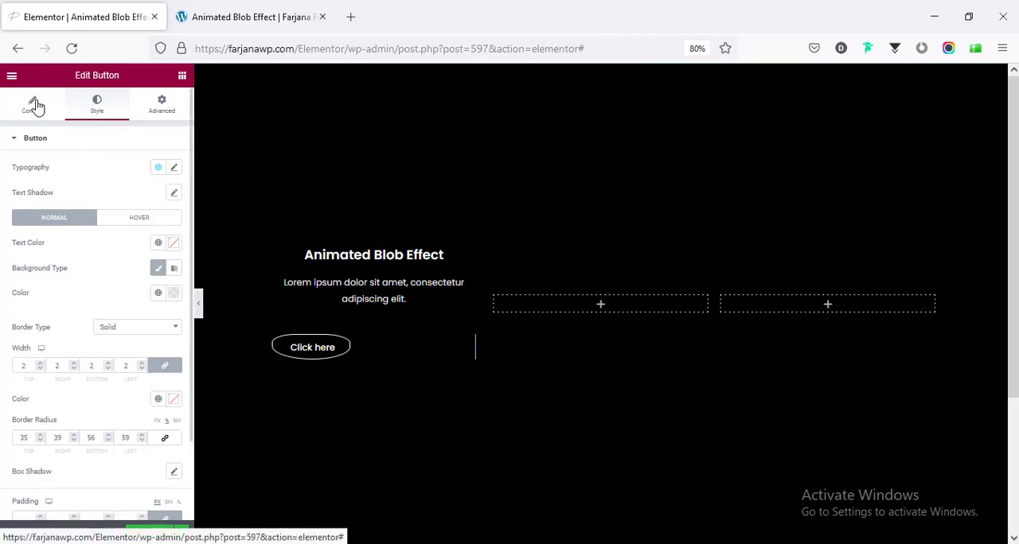
# - Centre the button and give the paragraph a -20 bottom margin to tighten spacing
pyautogui.click(32, 103)
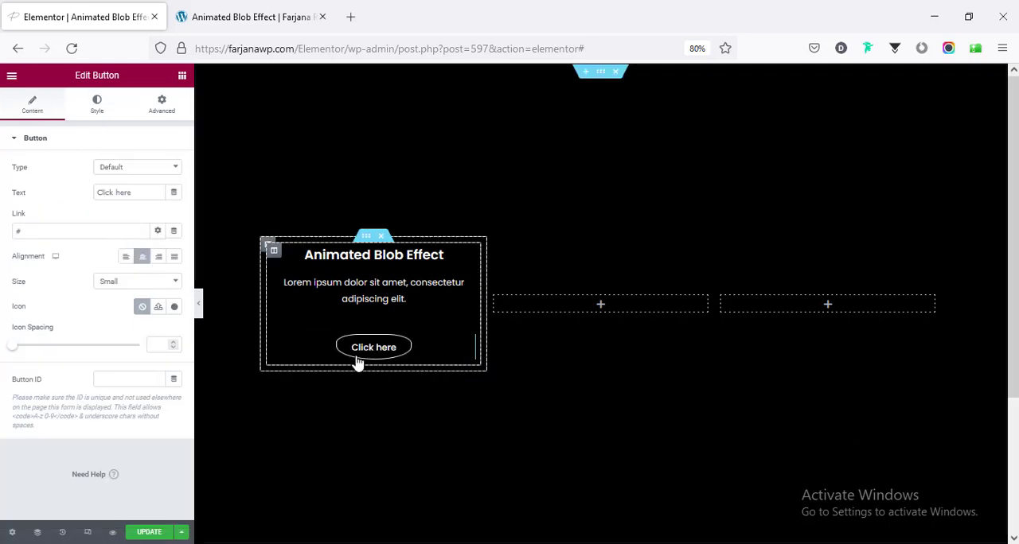
pyautogui.click(381, 411)
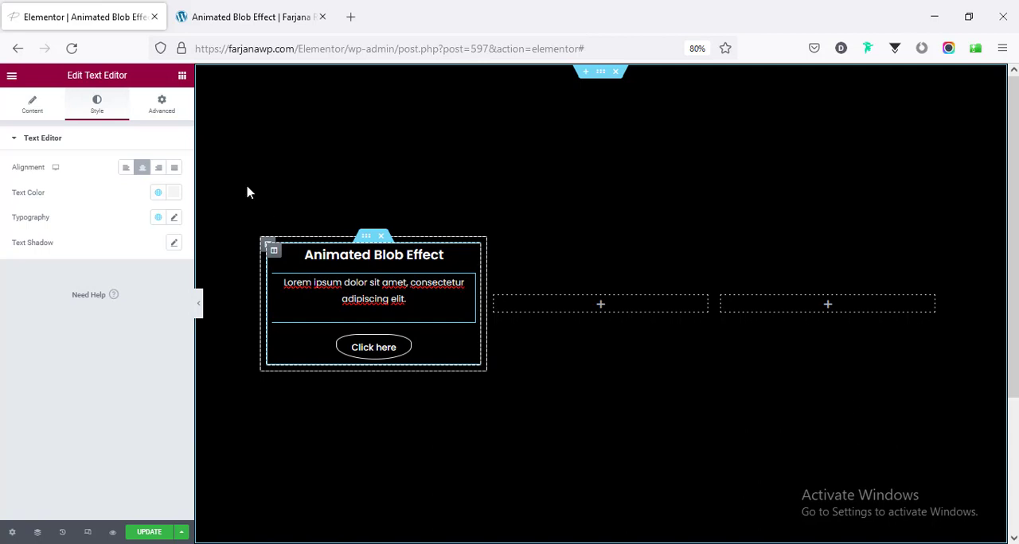
pyautogui.click(161, 103)
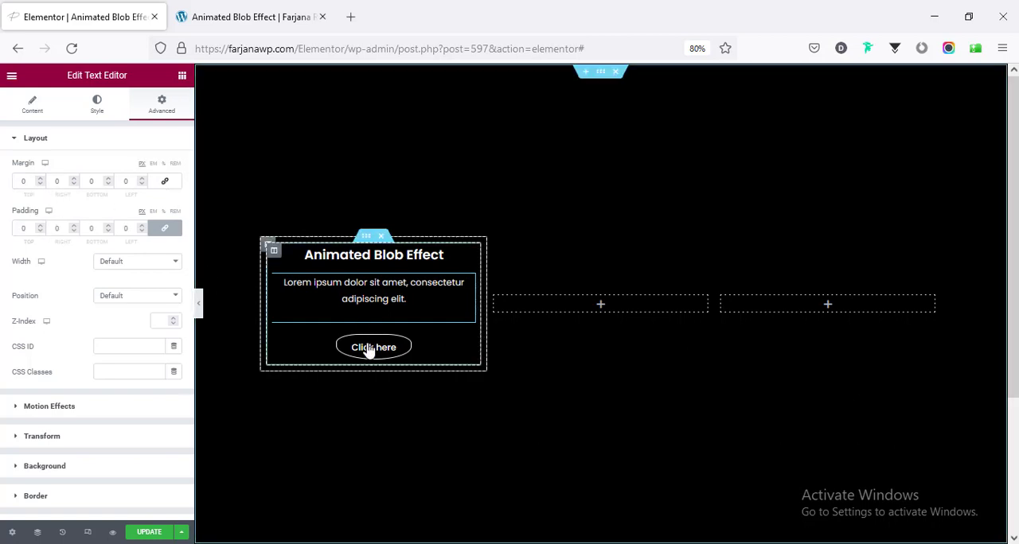
pyautogui.write('-20')
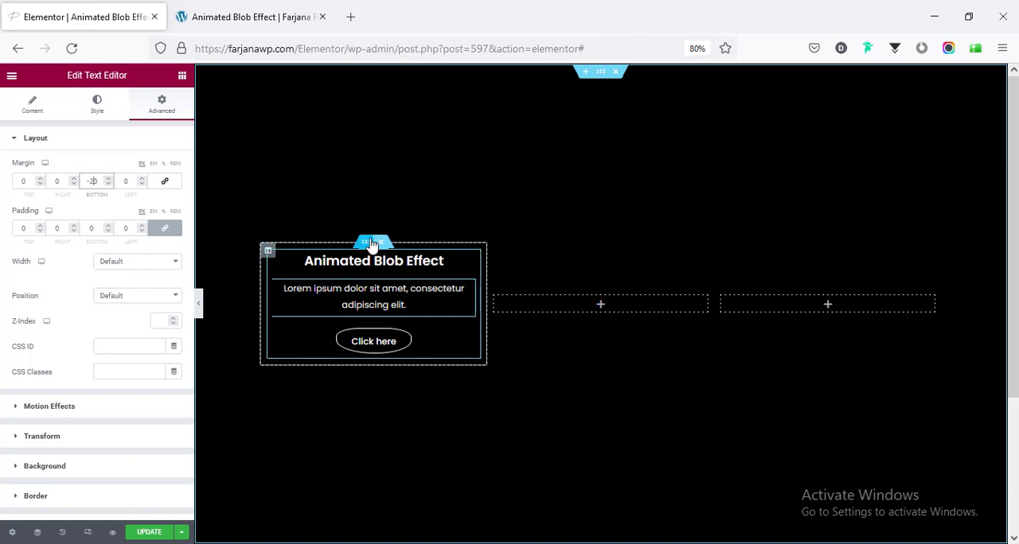
# - Give the inner section unlinked padding values of 20 and 50 around its content
pyautogui.click(370, 242)
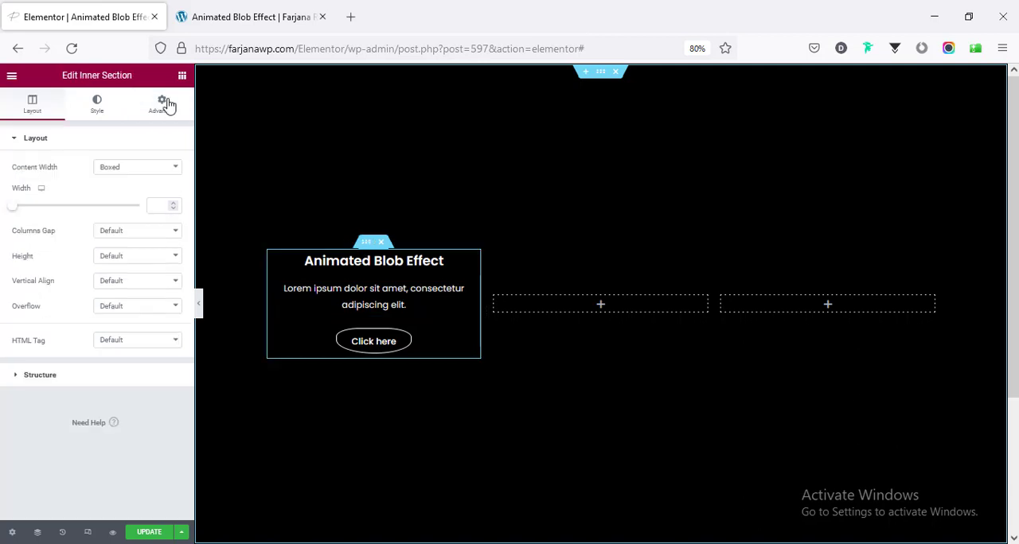
pyautogui.click(161, 102)
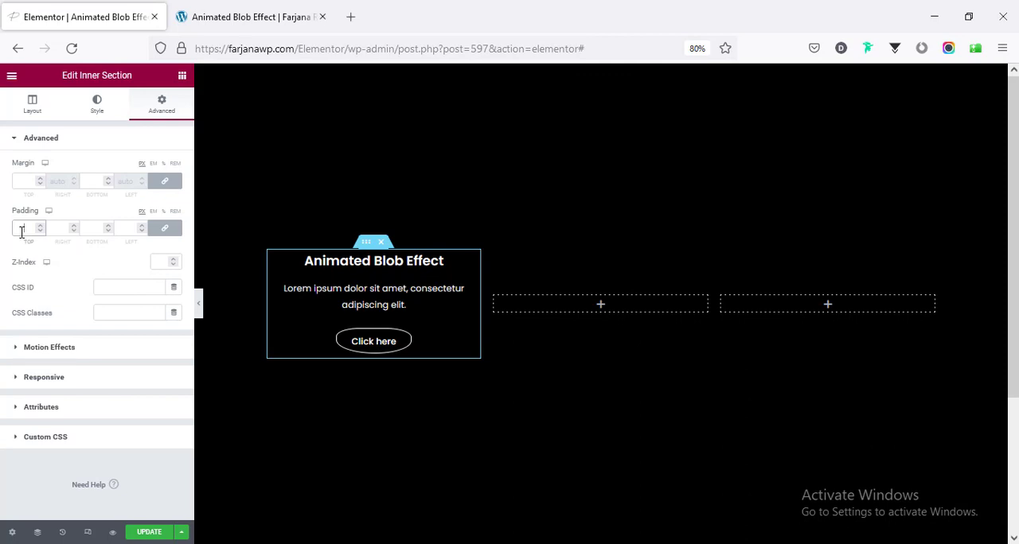
pyautogui.write('20')
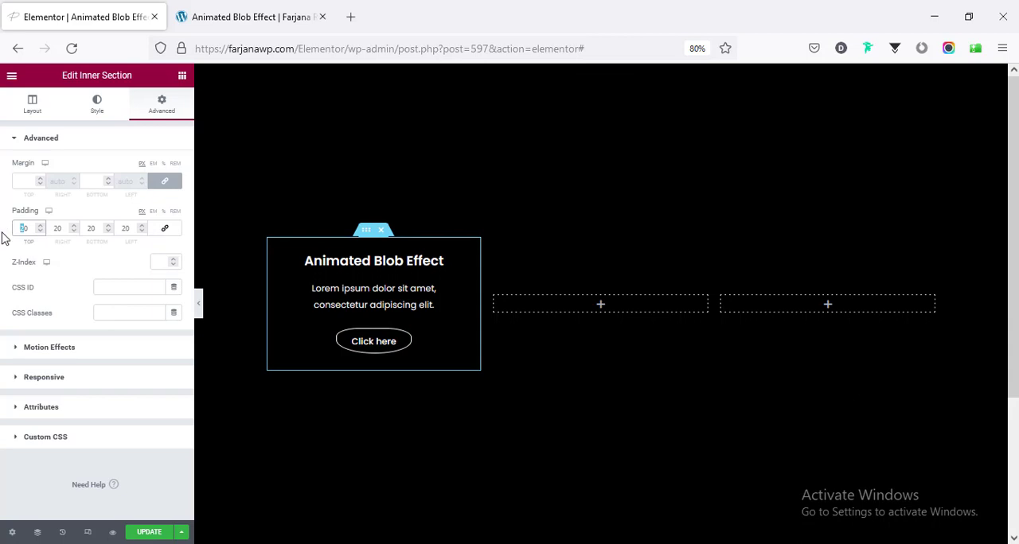
pyautogui.write('50')
pyautogui.click(130, 229)
pyautogui.write('30')
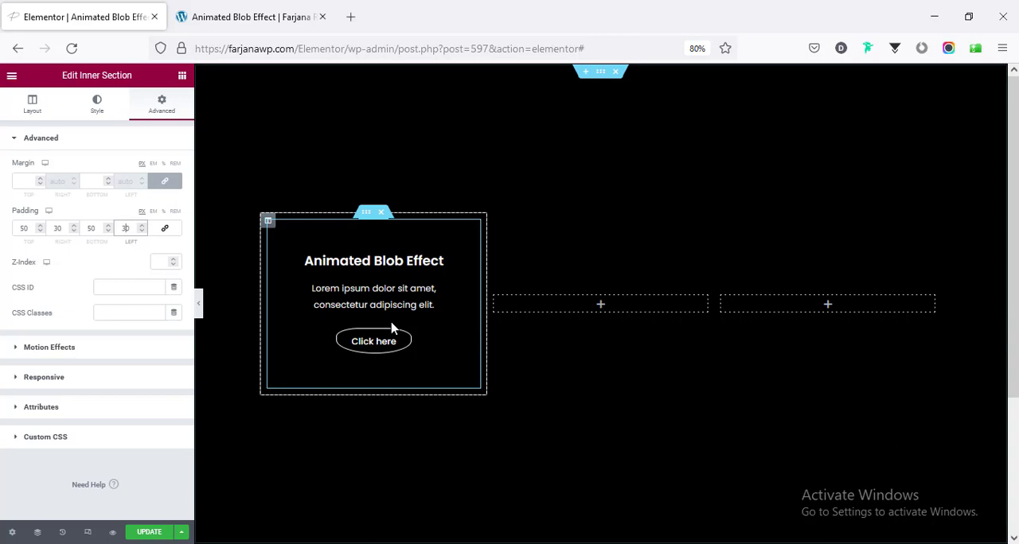
pyautogui.moveTo(365, 213)
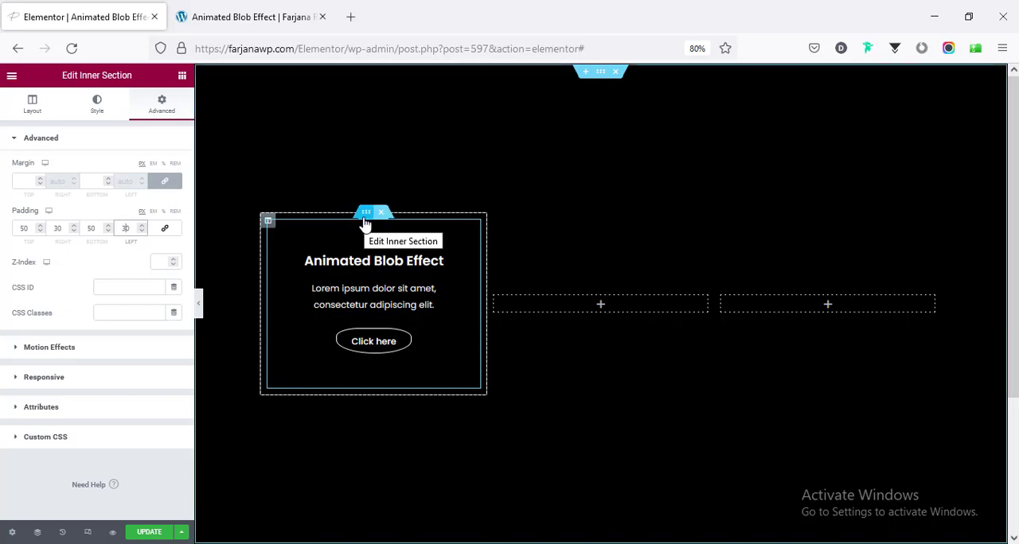
pyautogui.moveTo(290, 385)
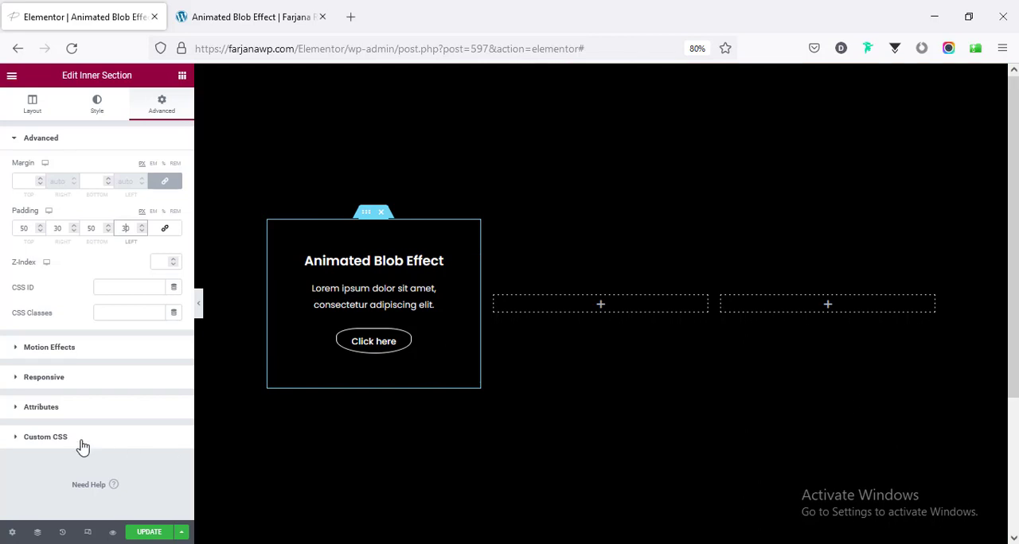
# - Expand the inner section's Custom CSS panel ready for code
pyautogui.click(48, 436)
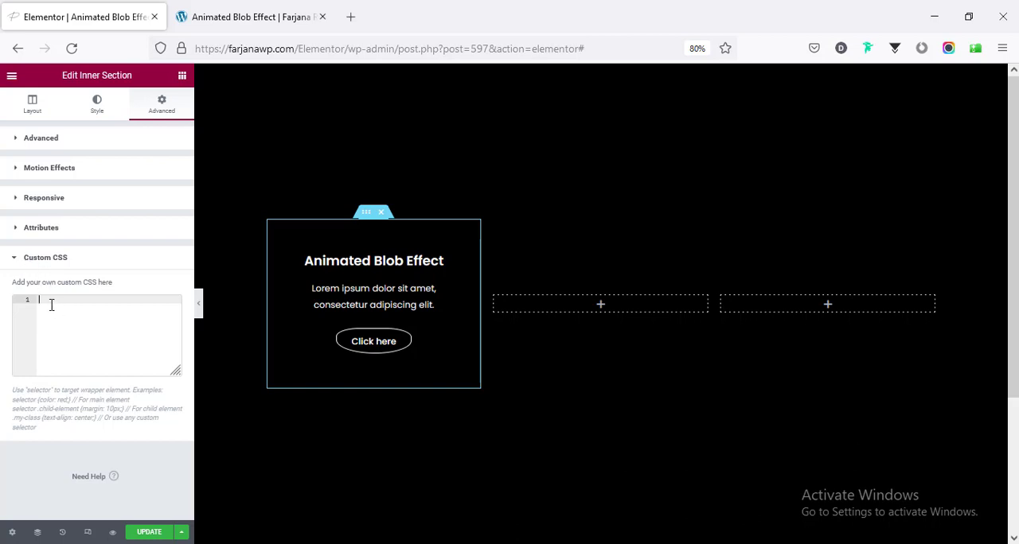
pyautogui.moveTo(53, 293)
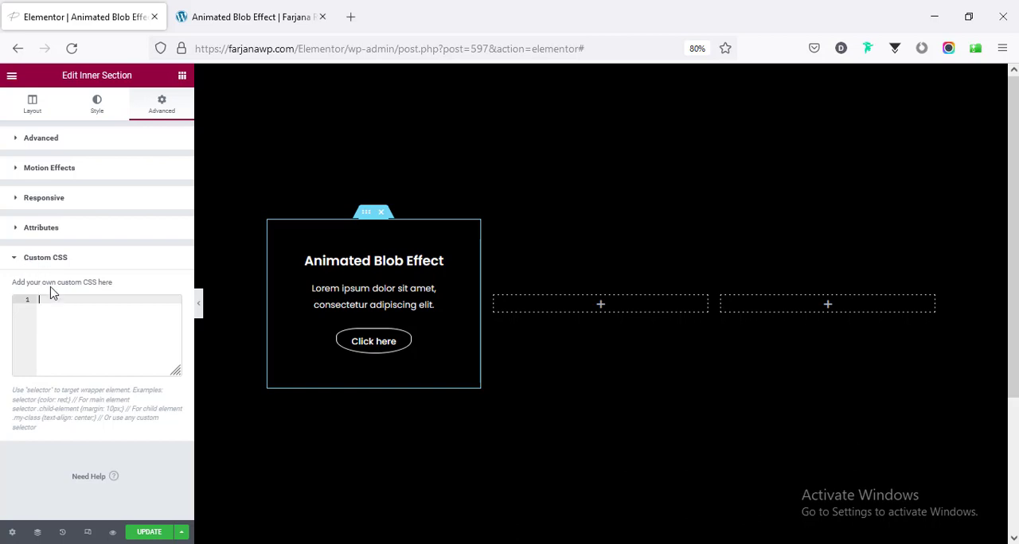
# - Select the inner section CSS block on the Animated Blob Effect tutorial page for copying
pyautogui.click(254, 15)
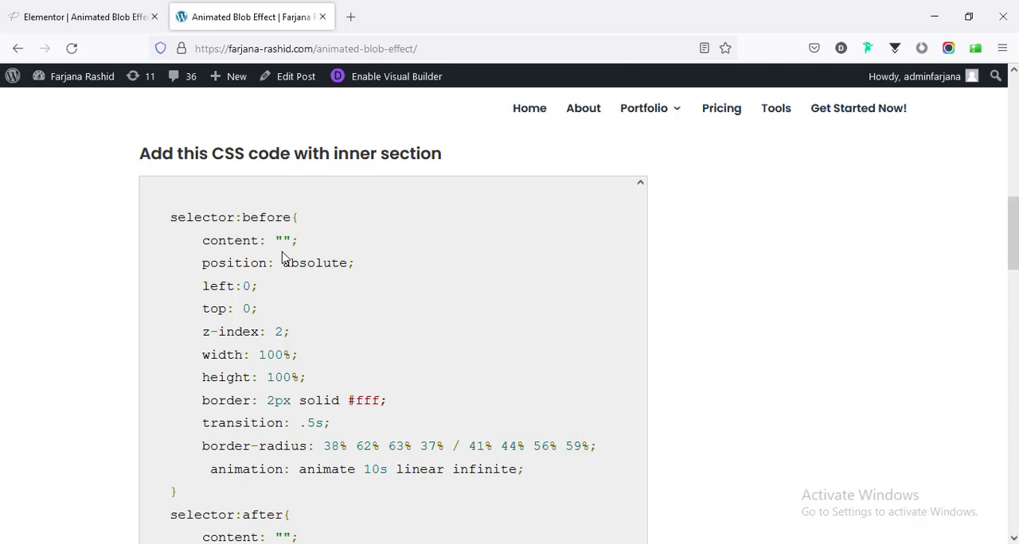
pyautogui.moveTo(331, 303)
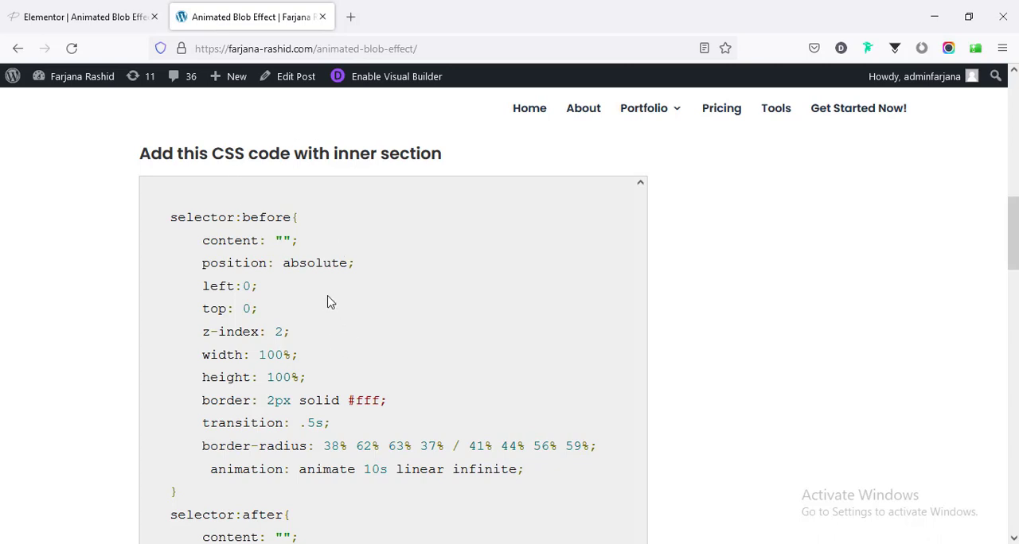
pyautogui.scroll(-3)
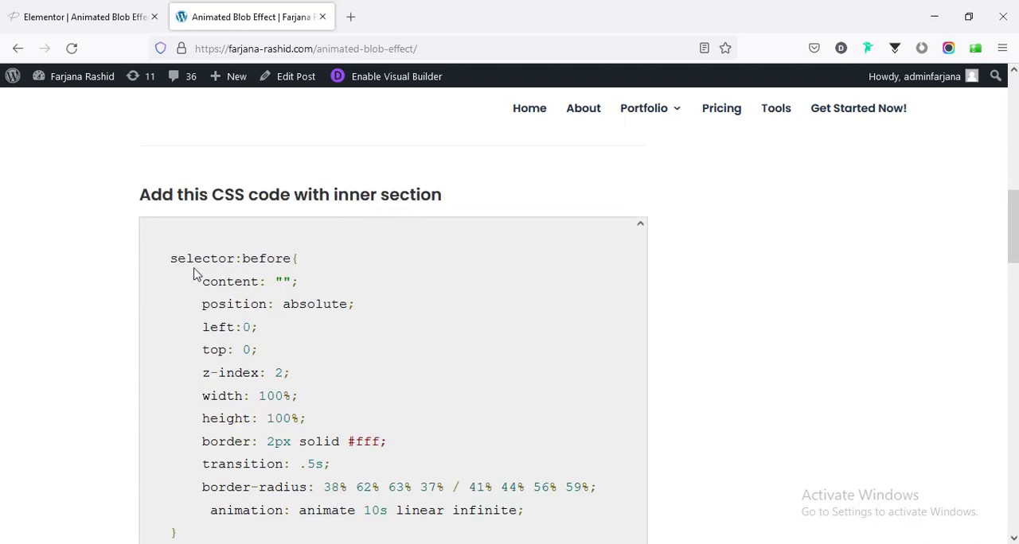
pyautogui.moveTo(170, 258); pyautogui.dragTo(247, 443)
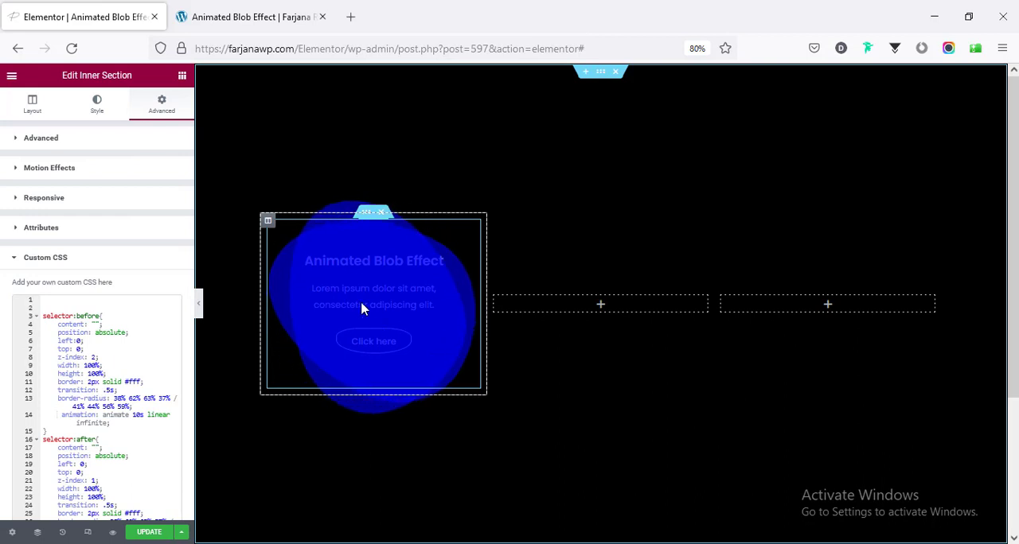
# - Use the Navigator to inspect the heading, text editor and button's Advanced settings
pyautogui.rightClick(365, 299)
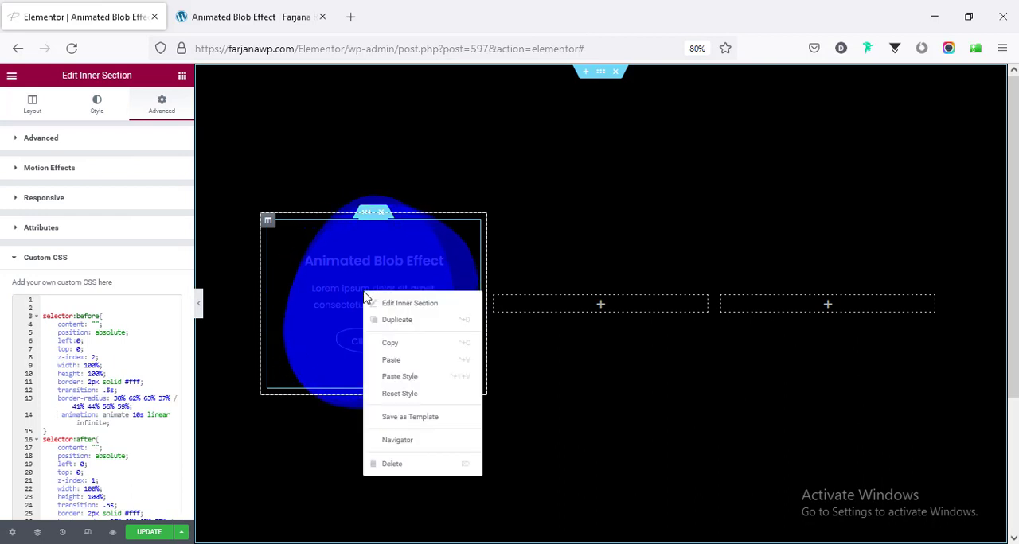
pyautogui.click(398, 439)
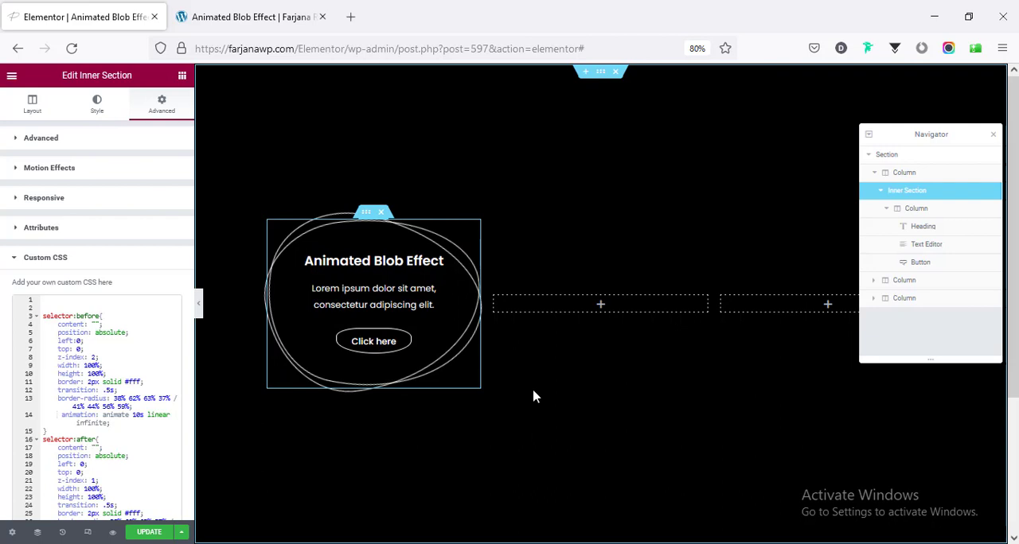
pyautogui.moveTo(926, 229)
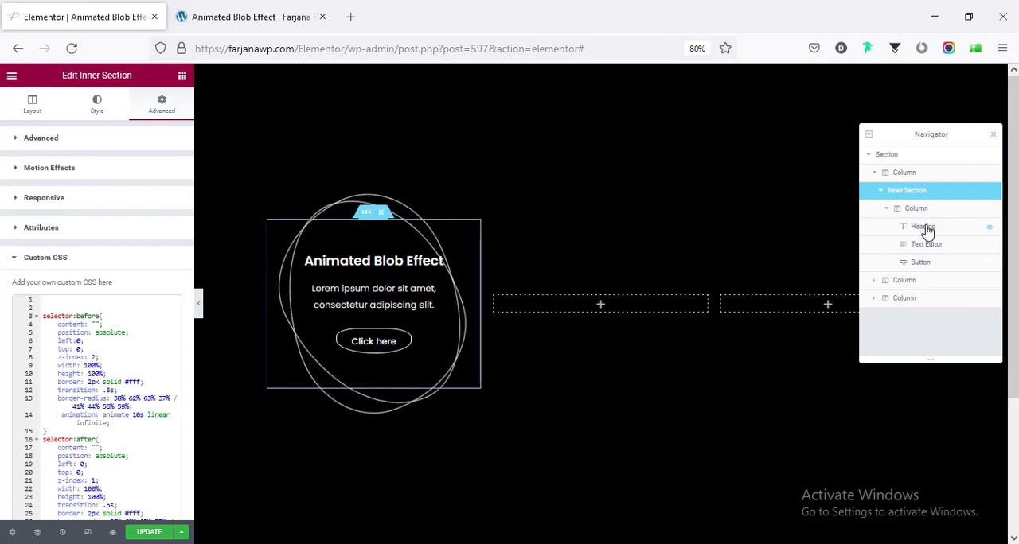
pyautogui.click(924, 226)
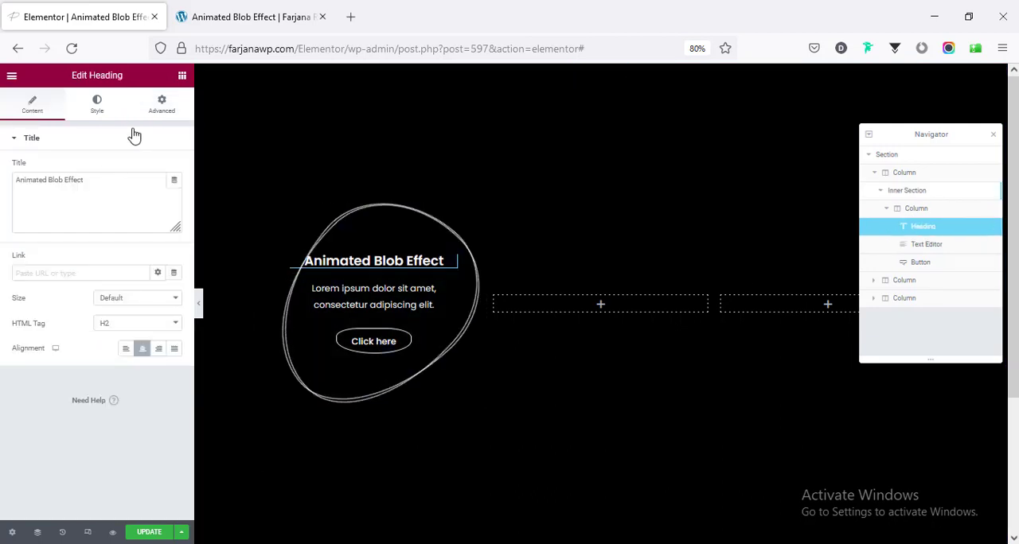
pyautogui.click(162, 104)
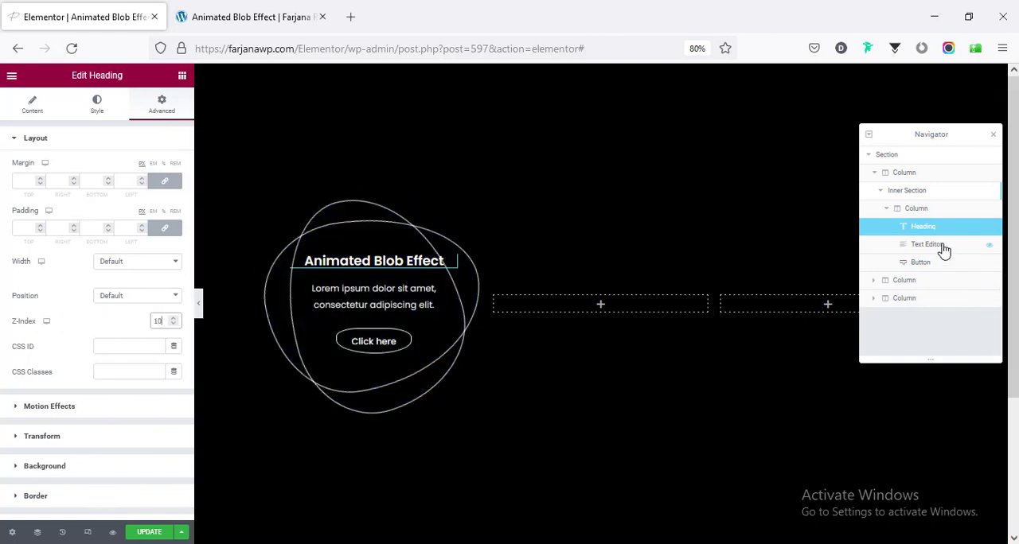
pyautogui.click(927, 245)
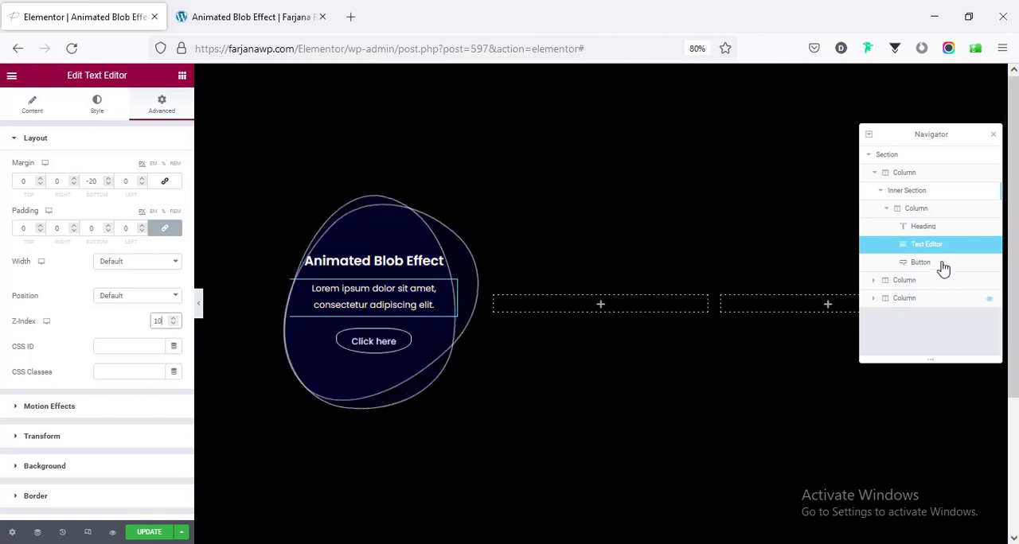
pyautogui.click(922, 263)
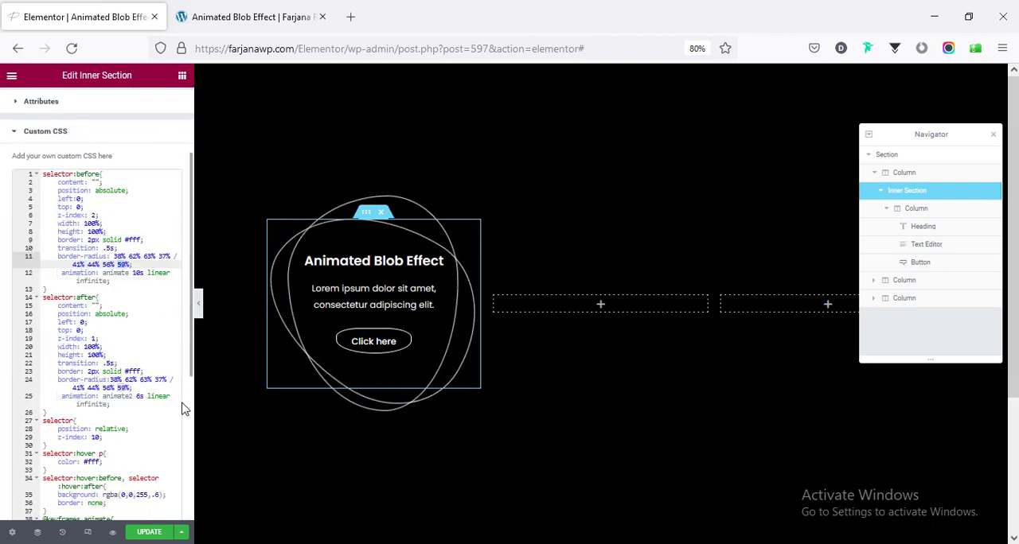
# - Scroll through the inner section CSS while adding the hover fill and rotate keyframe rules
pyautogui.scroll(-3)
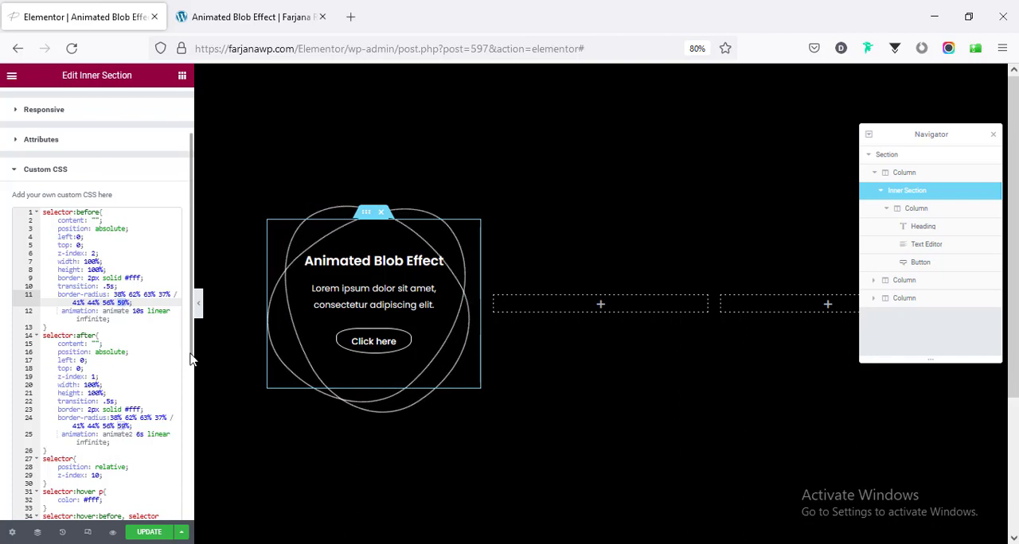
pyautogui.scroll(-3)
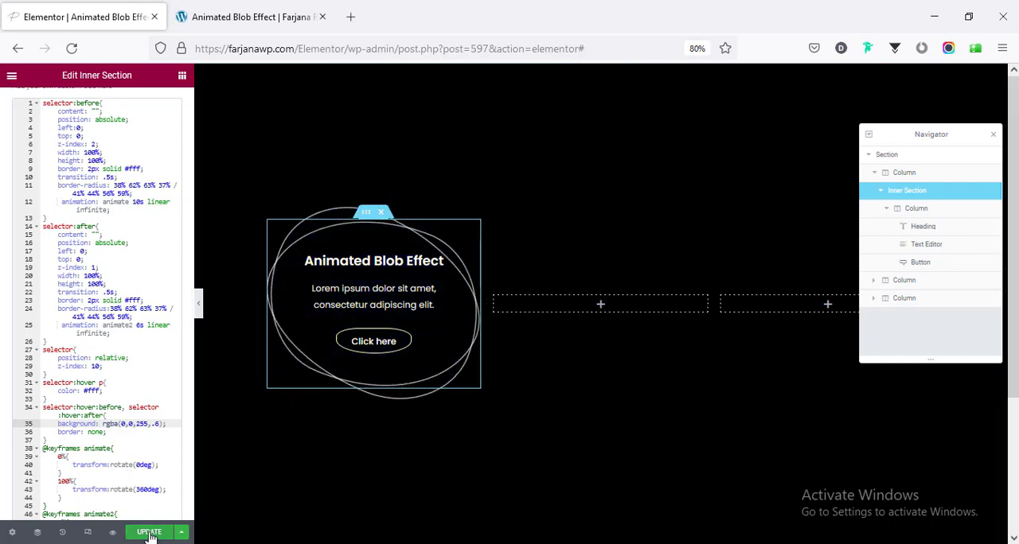
# - Update the page and paste the blob inner section into the middle and right columns
pyautogui.click(153, 531)
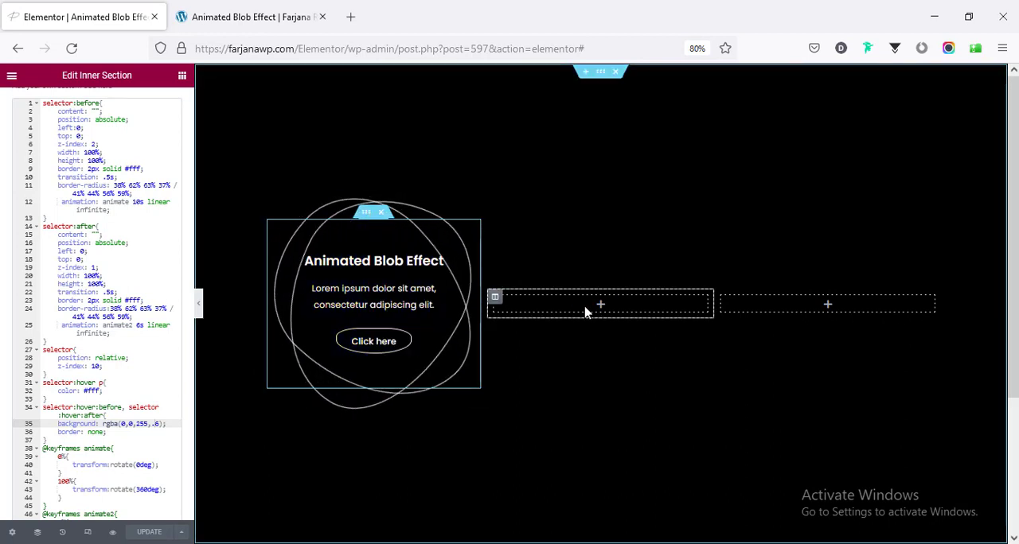
pyautogui.rightClick(586, 304)
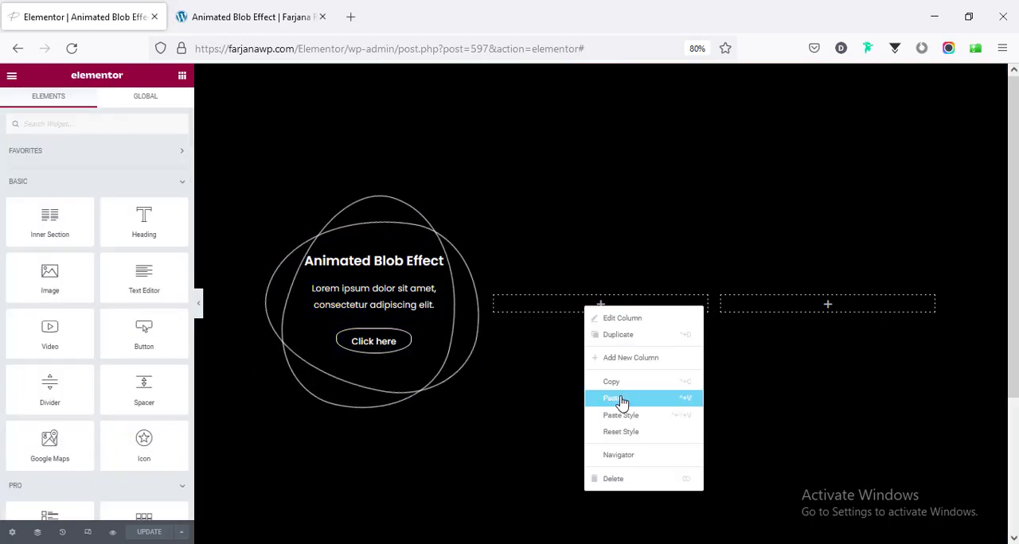
pyautogui.click(611, 398)
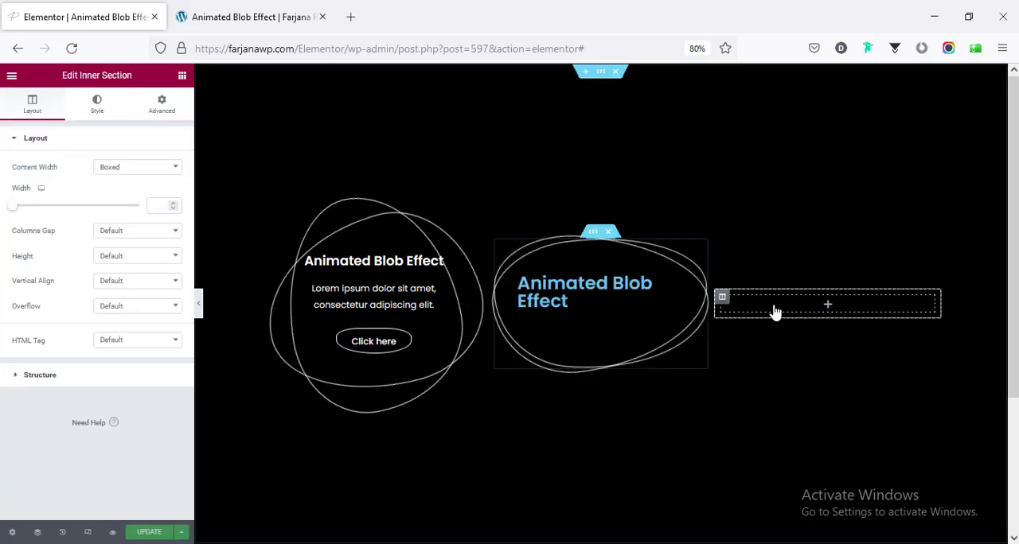
pyautogui.rightClick(827, 306)
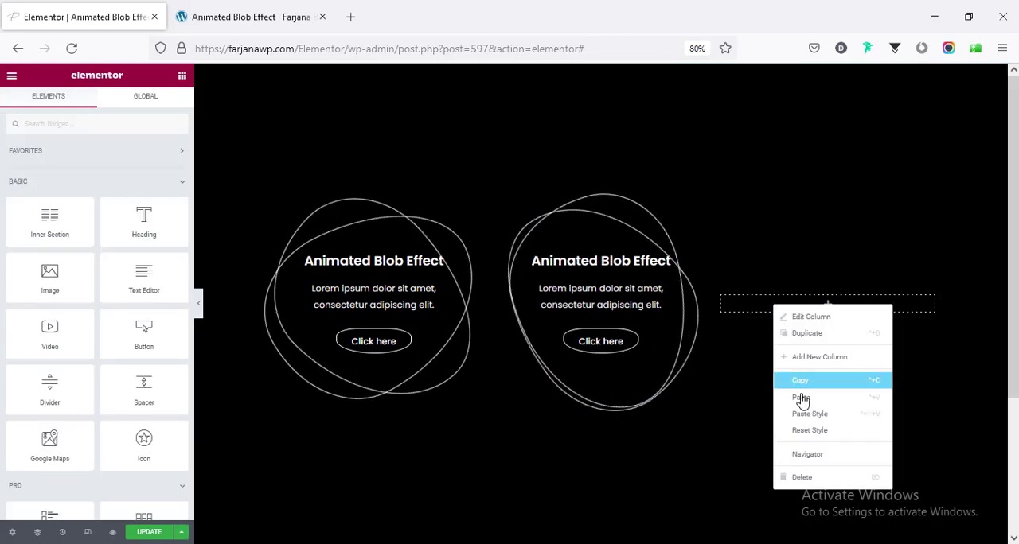
pyautogui.moveTo(777, 398)
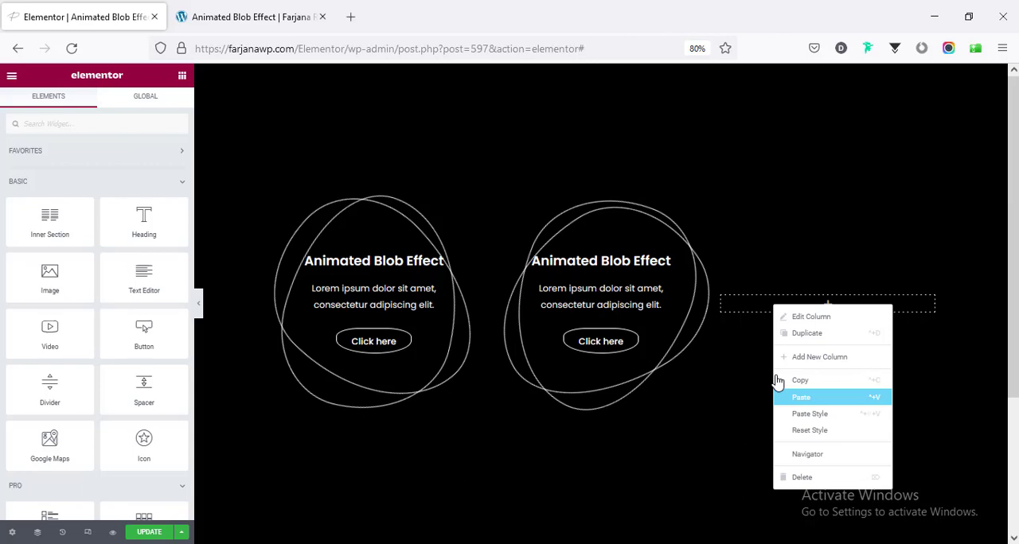
pyautogui.click(799, 397)
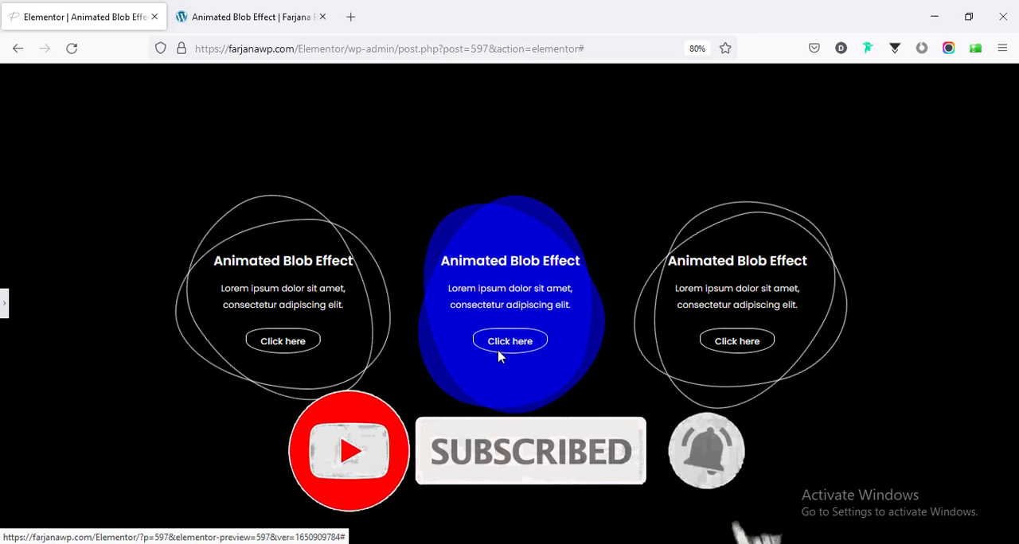
# - Switch to the other website's browser tab
pyautogui.click(255, 17)
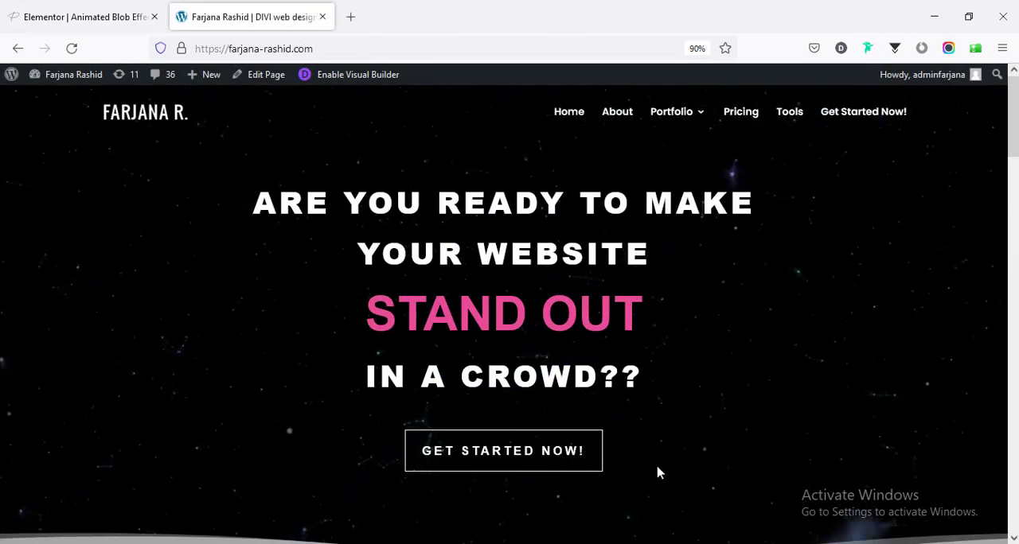
pyautogui.moveTo(543, 471)
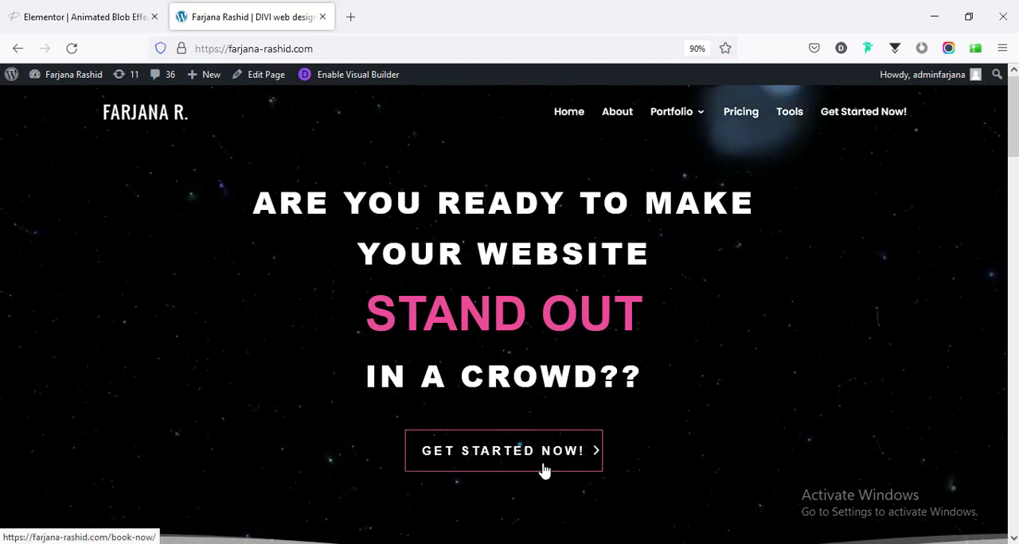
# - Follow the GET STARTED NOW link to the Book Now project request page
pyautogui.click(505, 452)
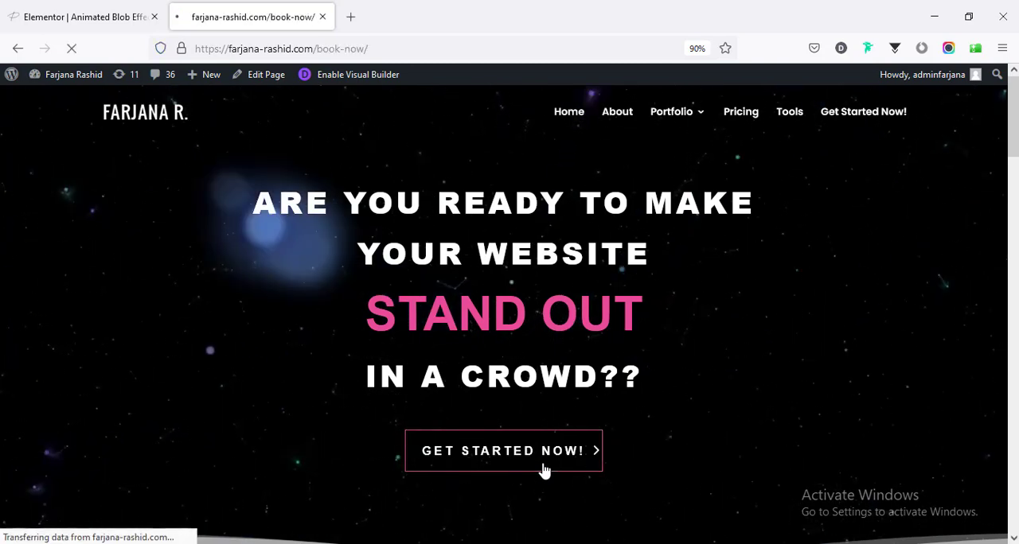
pyautogui.click(503, 451)
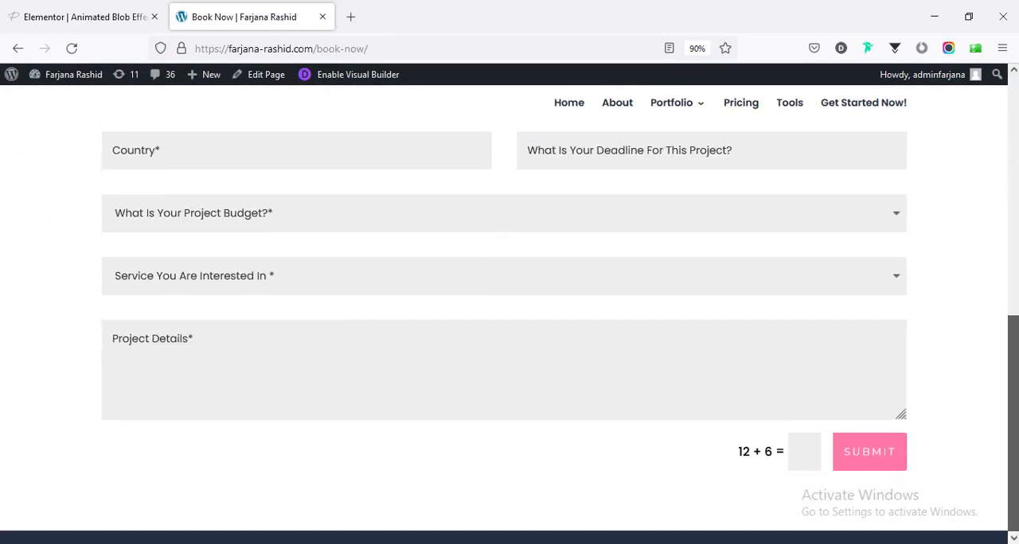
pyautogui.moveTo(978, 518)
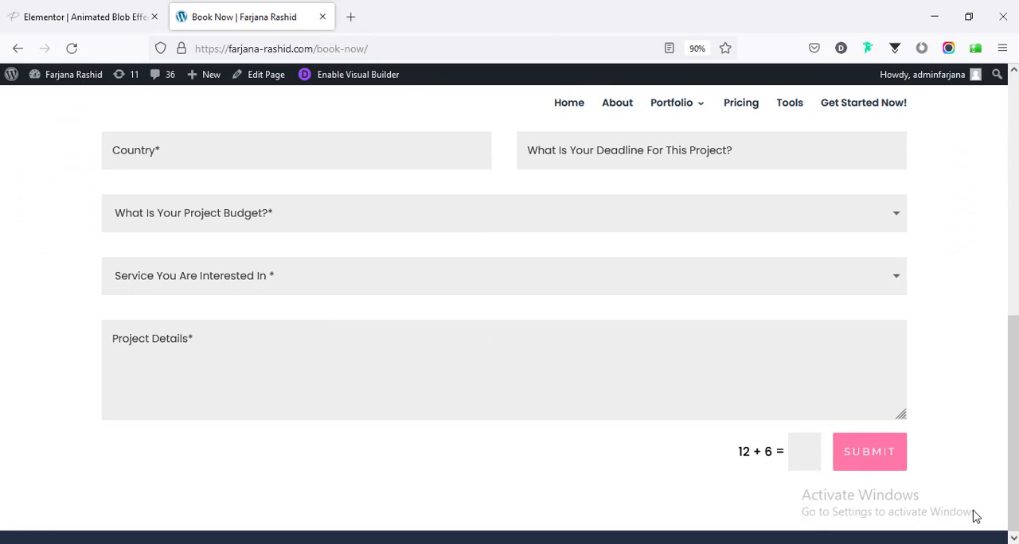